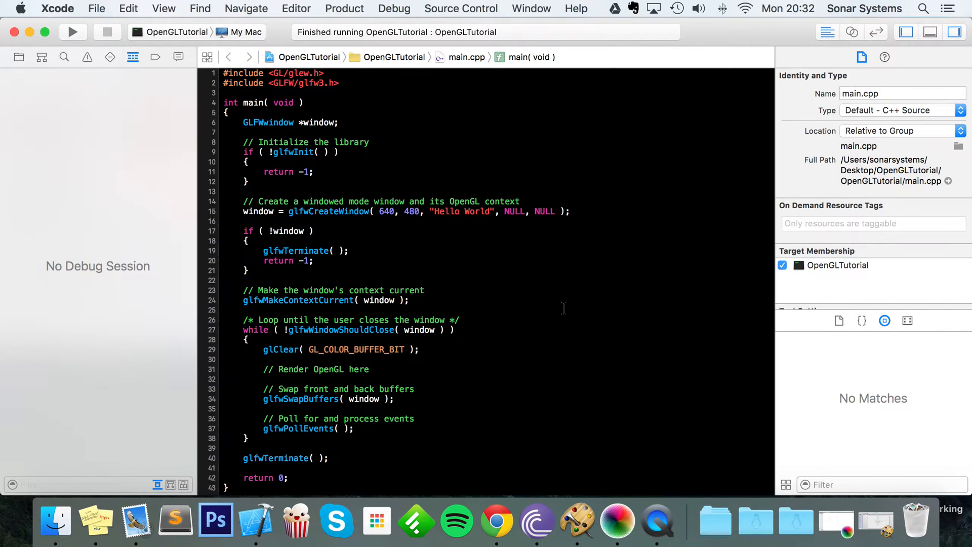
- Start a float vertices[] array below the context setup with top corner 0.0, 0.5, 0.0
{"action": "left_click", "coordinate": [245, 280]}
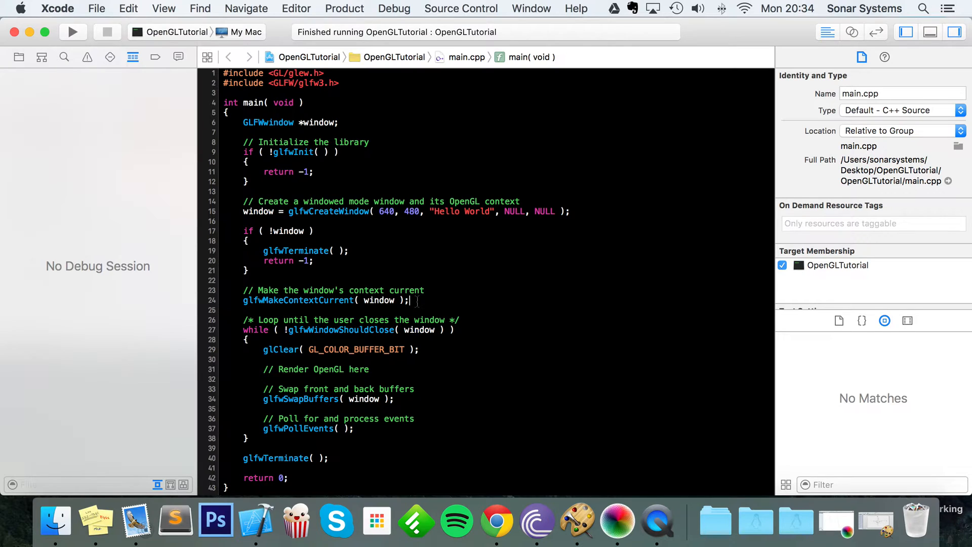
{"action": "type", "text": "float"}
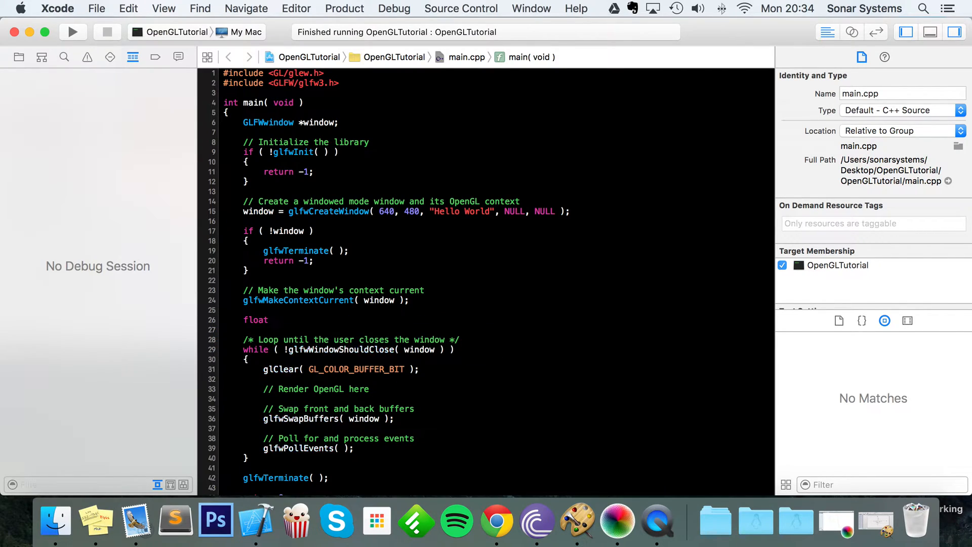
{"action": "type", "text": "vert"}
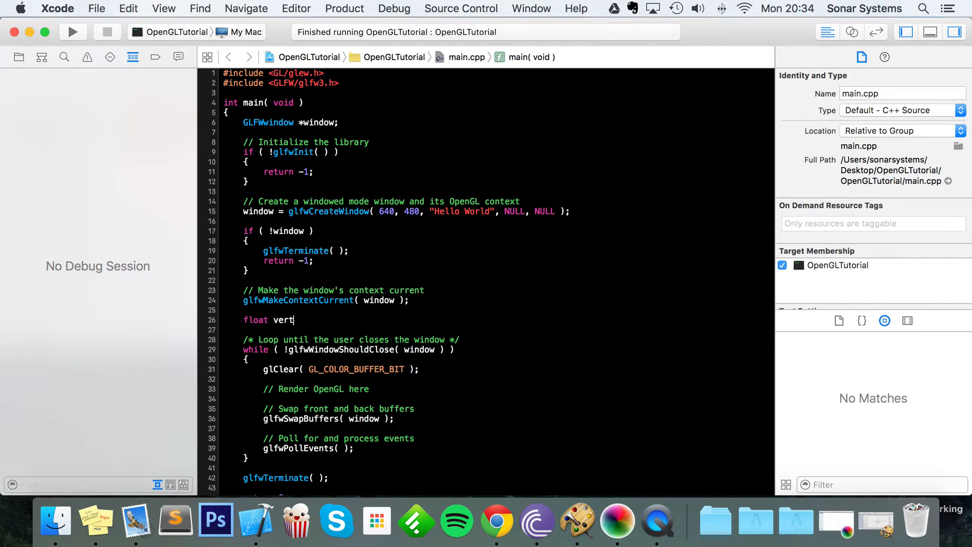
{"action": "type", "text": "ices[] ="}
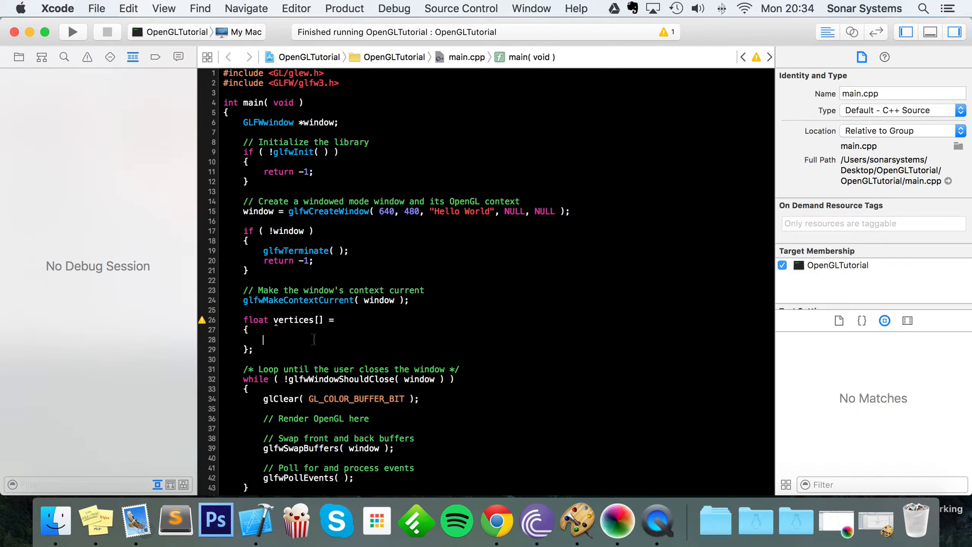
{"action": "type", "text": "0, 0.5"}
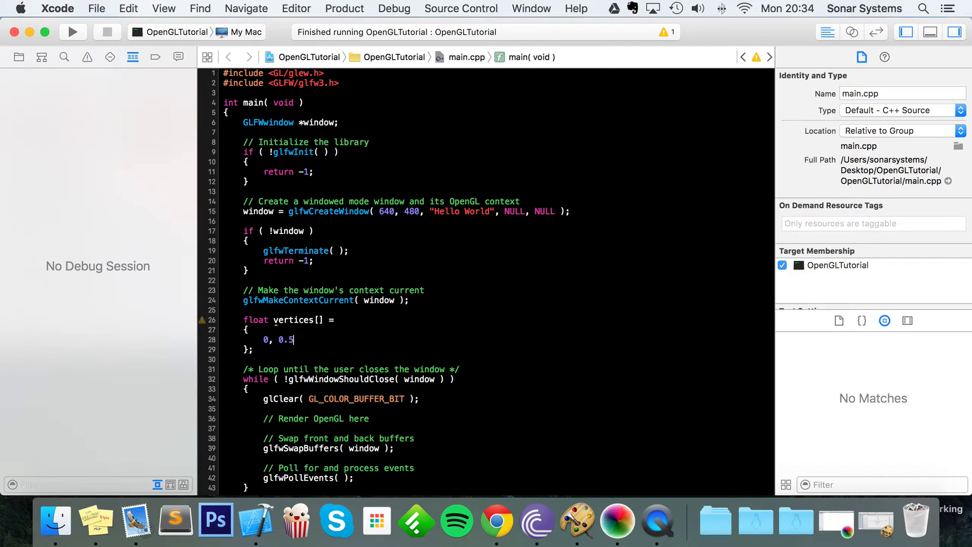
{"action": "type", "text": ", 0.0"}
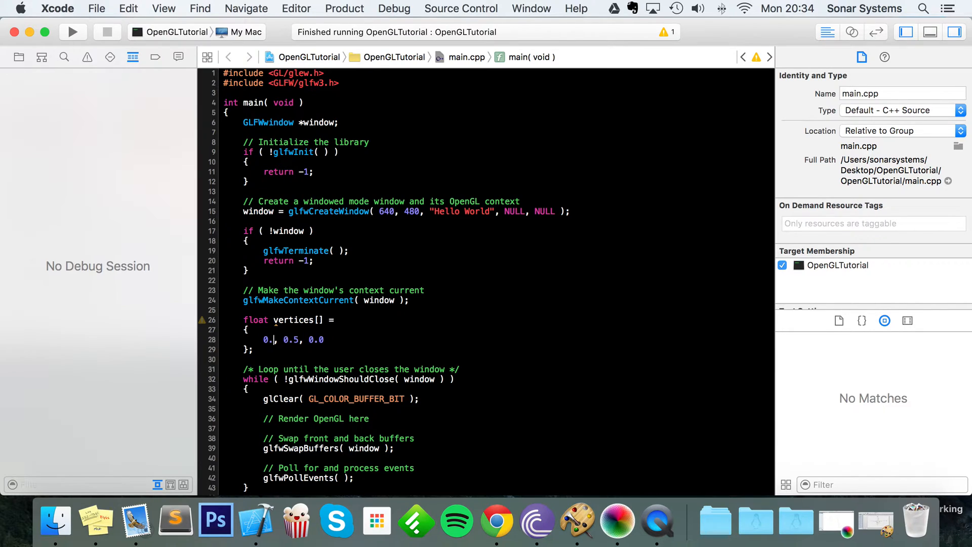
{"action": "type", "text": "0"}
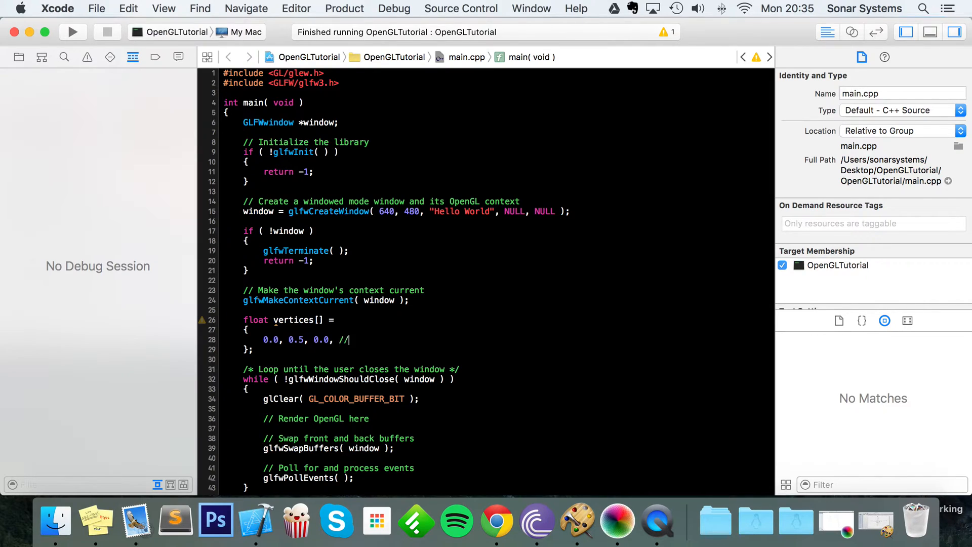
{"action": "type", "text": "top corner"}
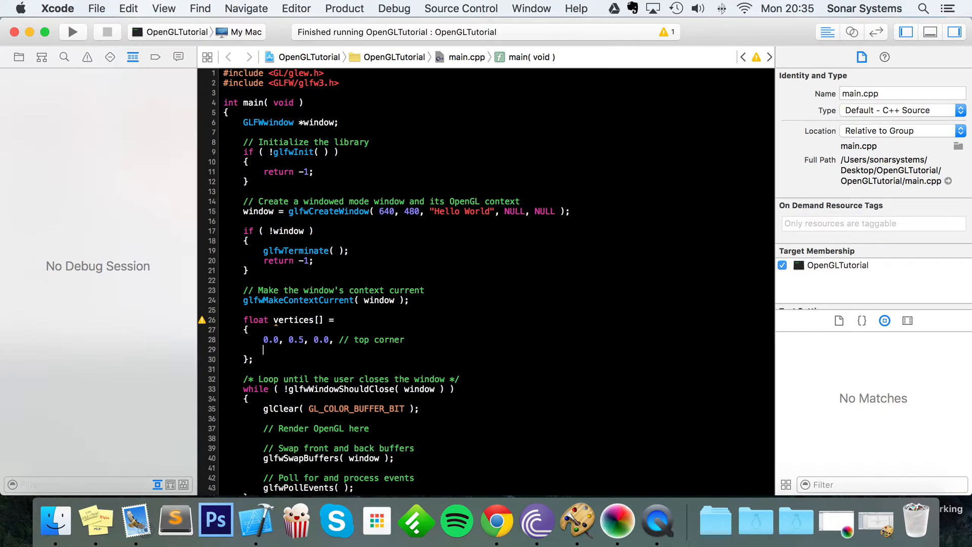
- Add the bottom-left corner -0.5, -0.5, 0.0 and enter the third vertex 0.5, -0.5, 0.0
{"action": "type", "text": "-0"}
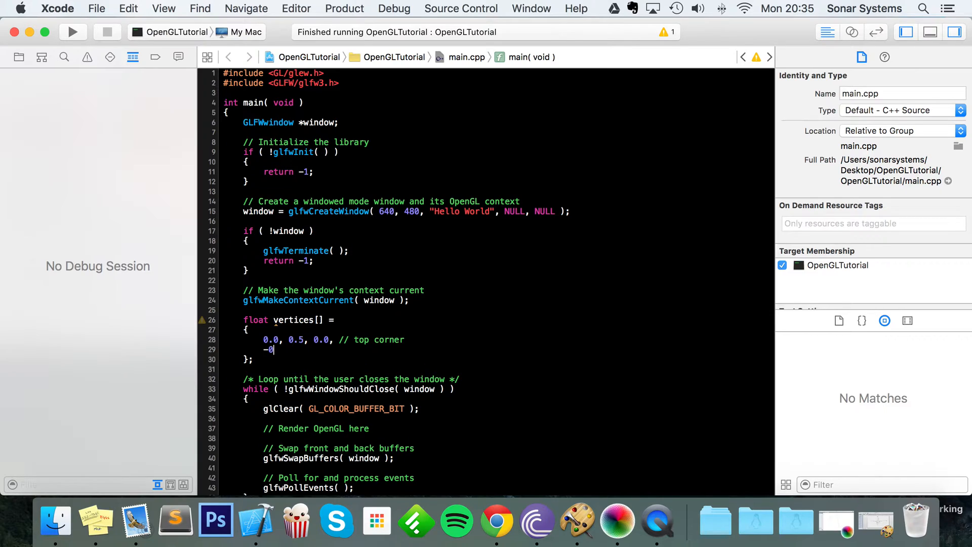
{"action": "type", "text": ".5, -0.5, 0.0, //"}
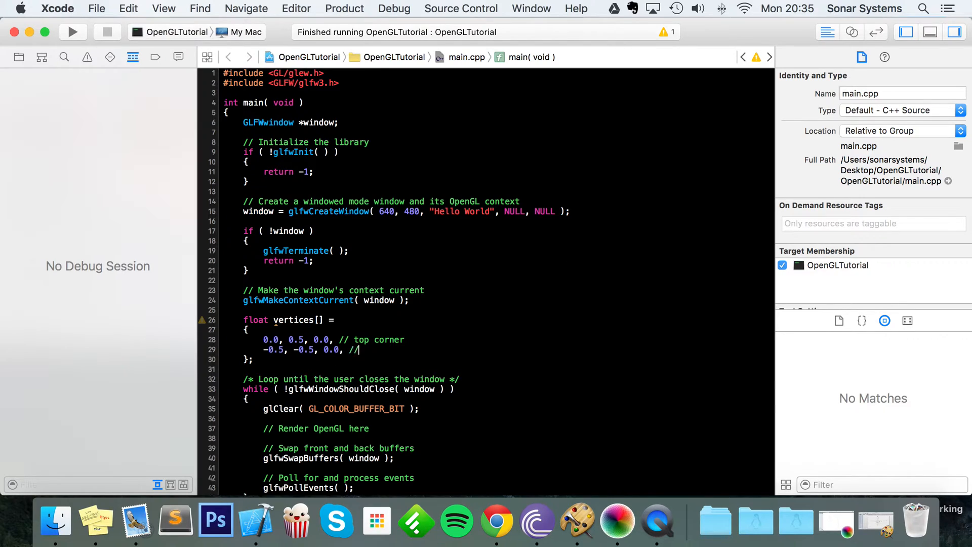
{"action": "type", "text": "bottom left corner"}
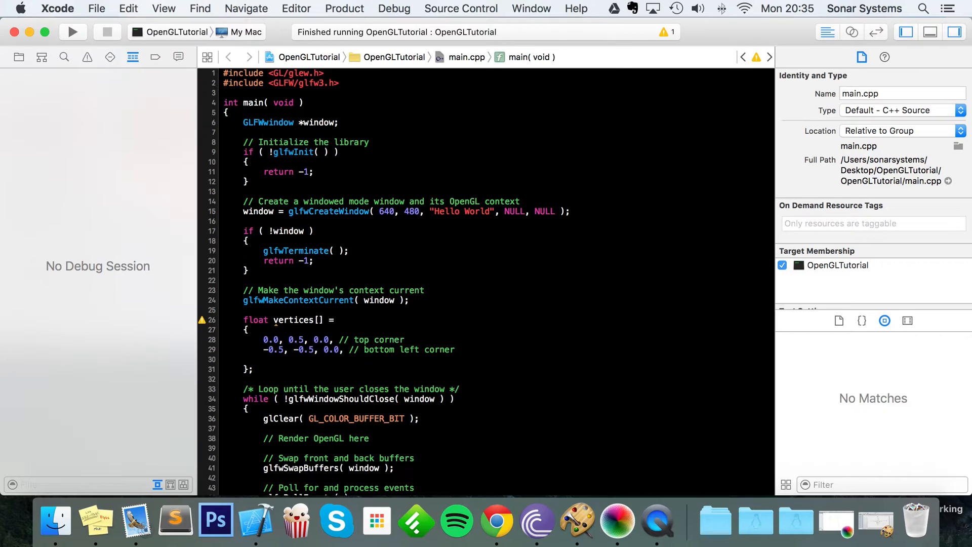
{"action": "type", "text": "0.5"}
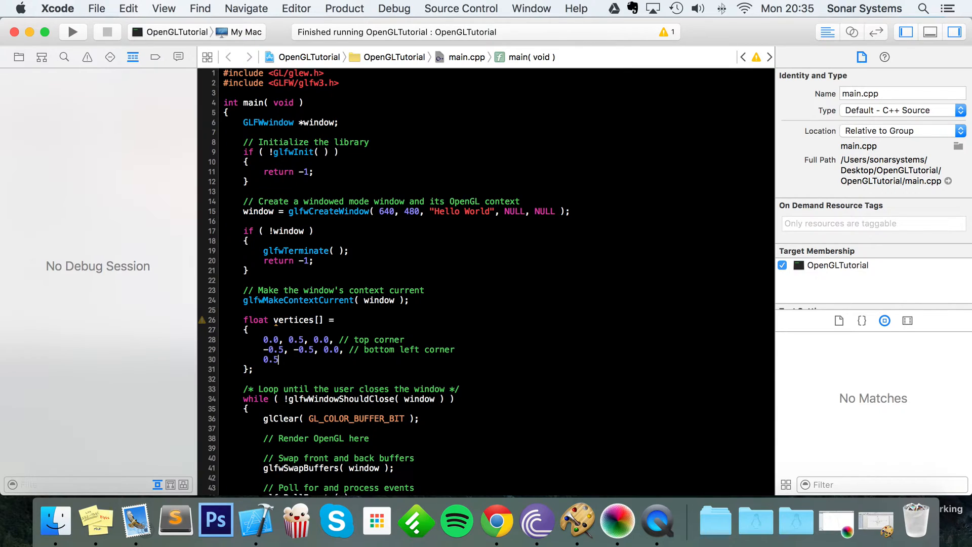
{"action": "type", "text": ", -0.5"}
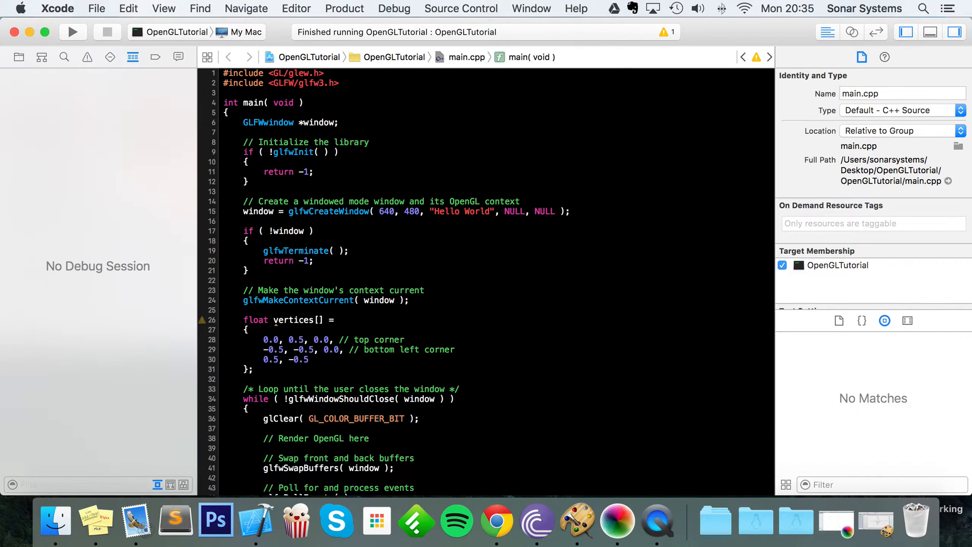
{"action": "type", "text": ", 0.0"}
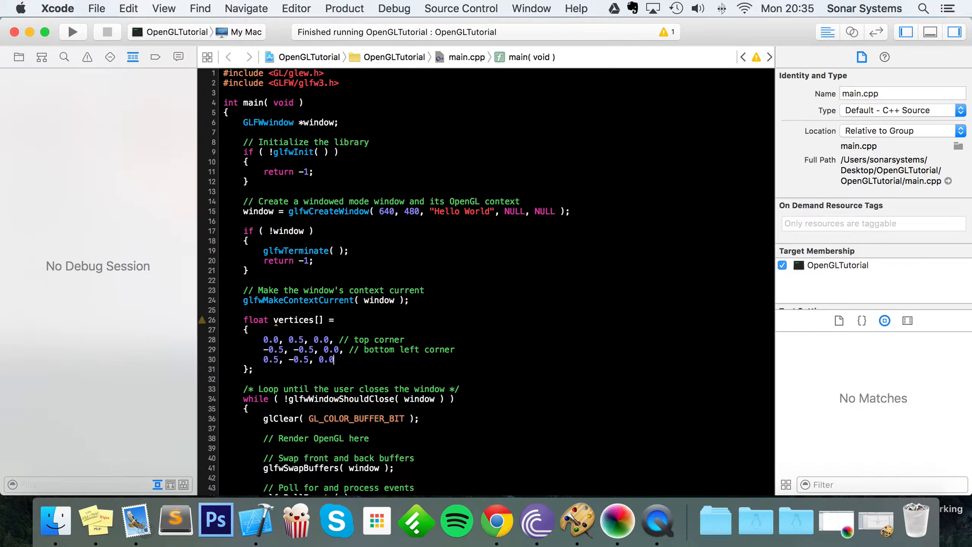
{"action": "mouse_move", "coordinate": [199, 388]}
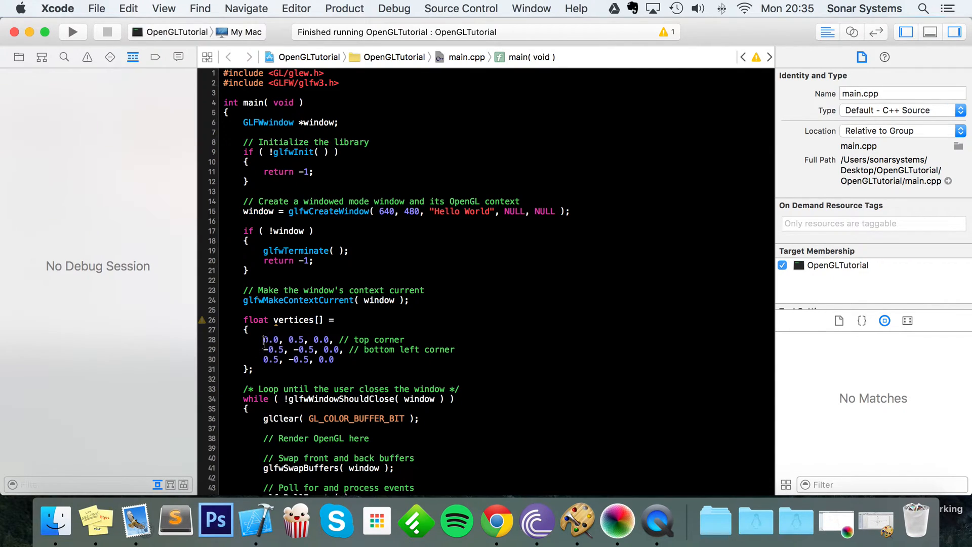
{"action": "left_click_drag", "start_coordinate": [262, 339], "coordinate": [333, 340]}
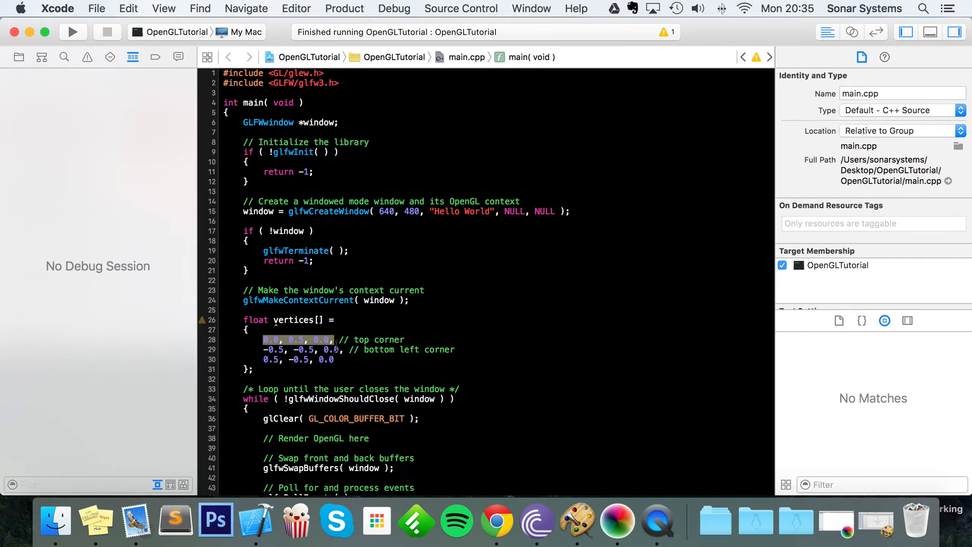
{"action": "left_click", "coordinate": [297, 339]}
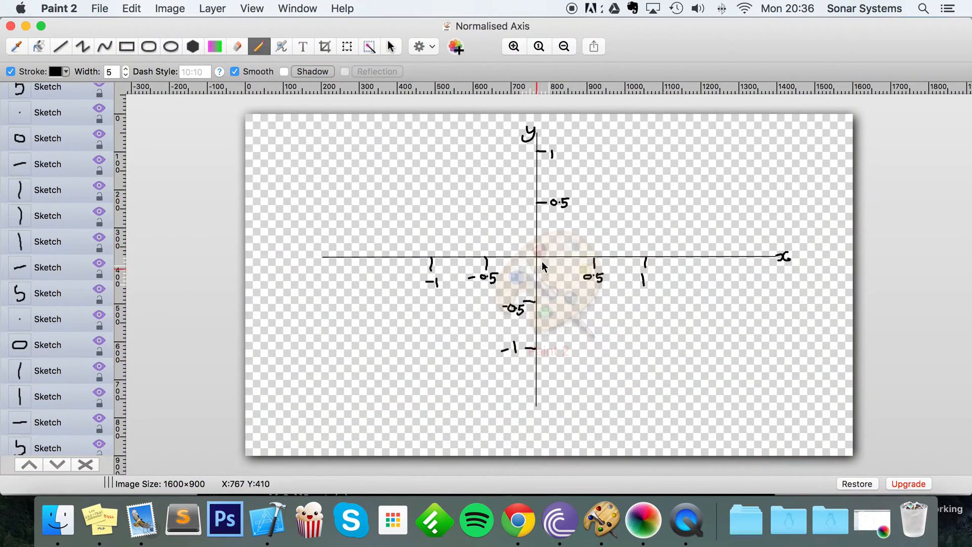
{"action": "mouse_move", "coordinate": [533, 213]}
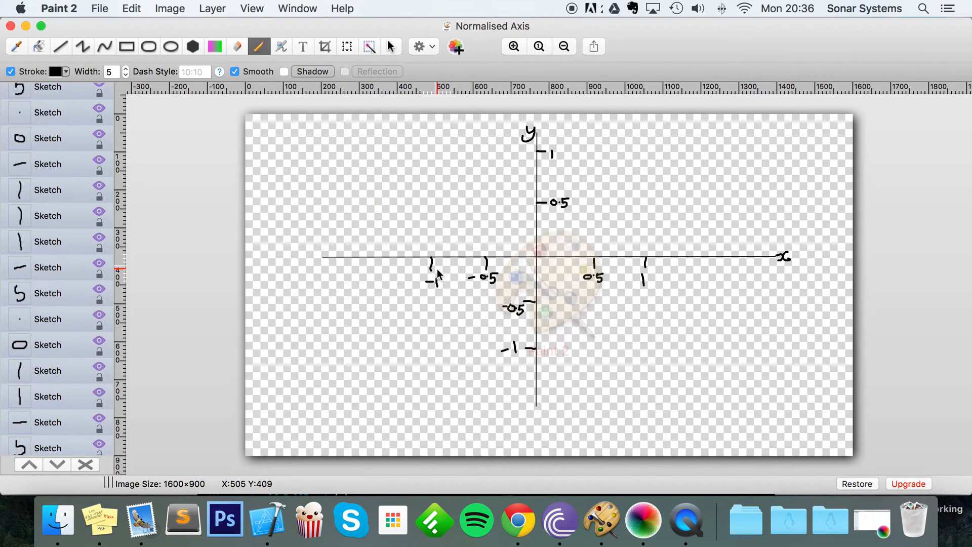
{"action": "mouse_move", "coordinate": [764, 267]}
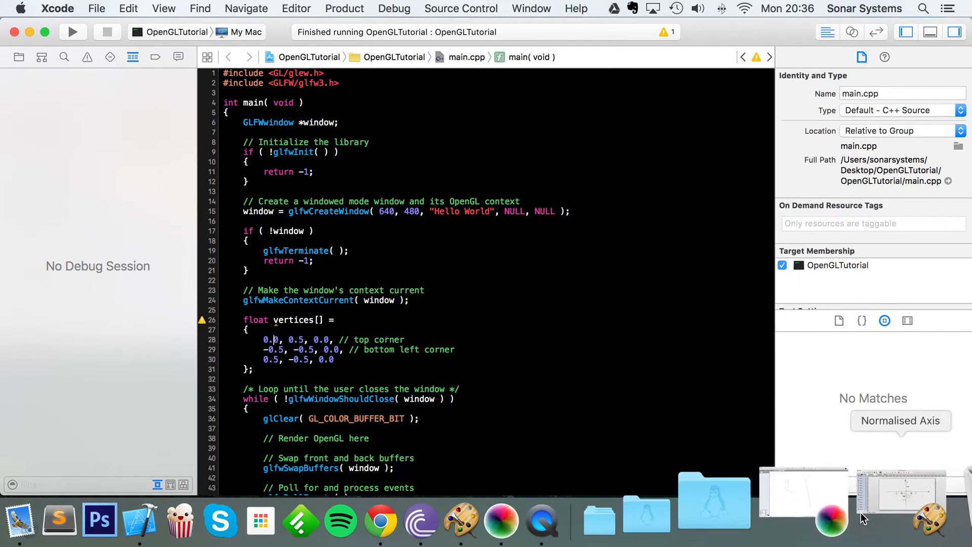
{"action": "left_click", "coordinate": [898, 495]}
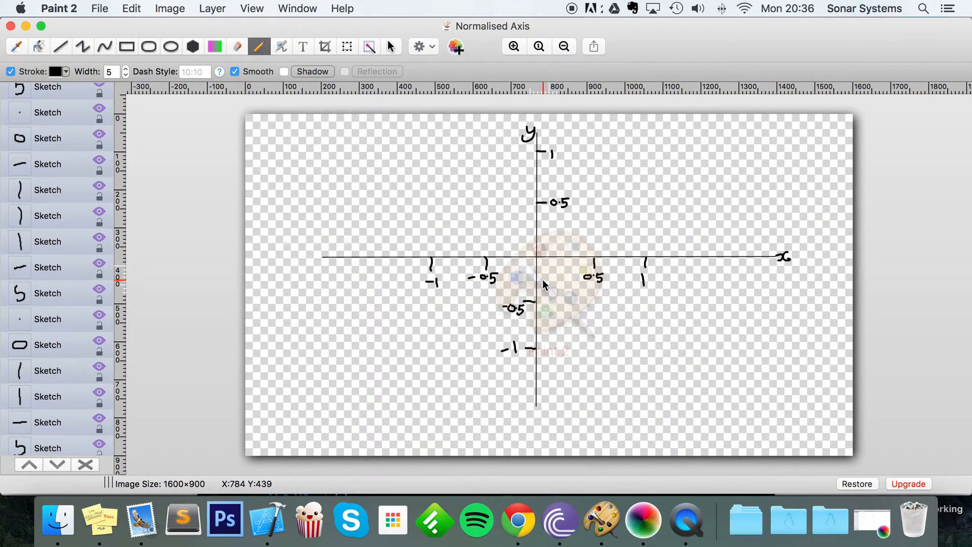
{"action": "mouse_move", "coordinate": [557, 284]}
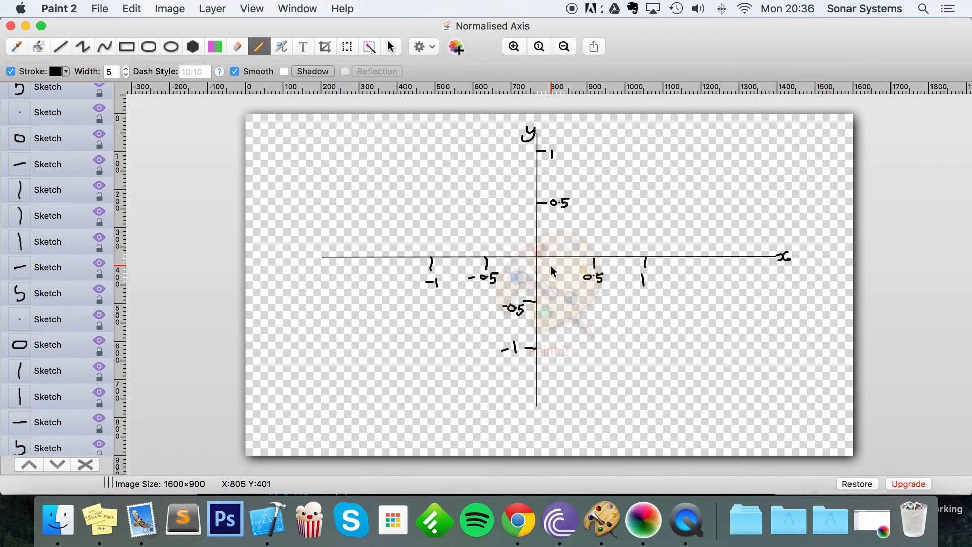
{"action": "mouse_move", "coordinate": [555, 283]}
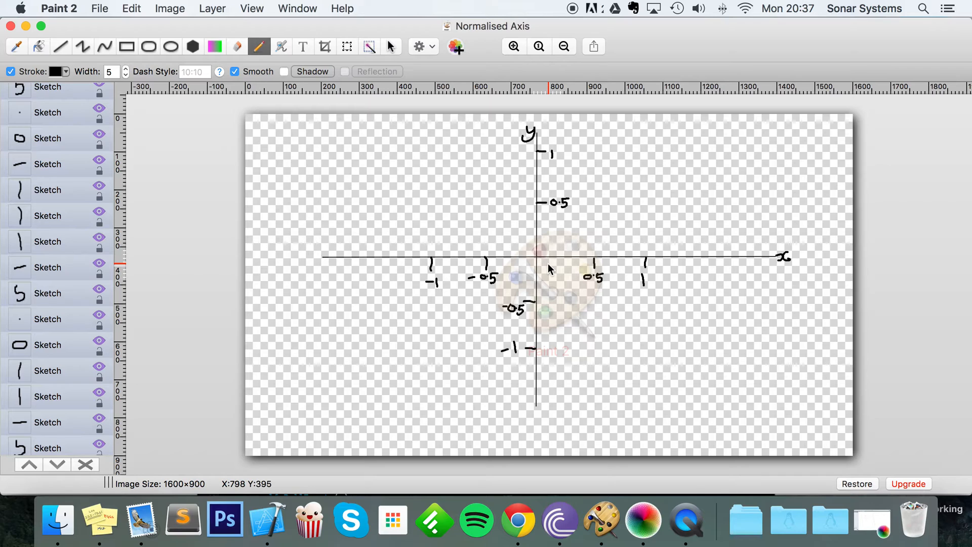
{"action": "mouse_move", "coordinate": [545, 270]}
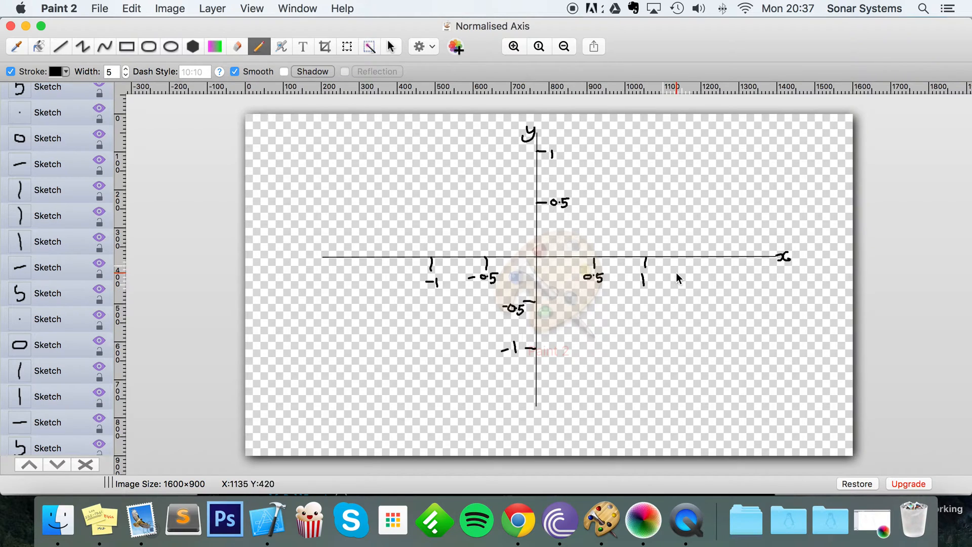
{"action": "mouse_move", "coordinate": [729, 260]}
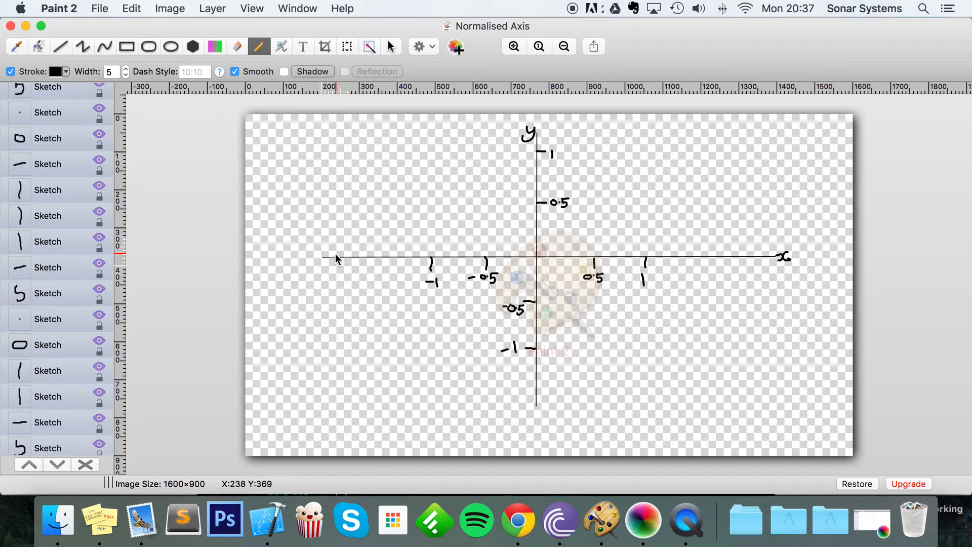
{"action": "mouse_move", "coordinate": [390, 244]}
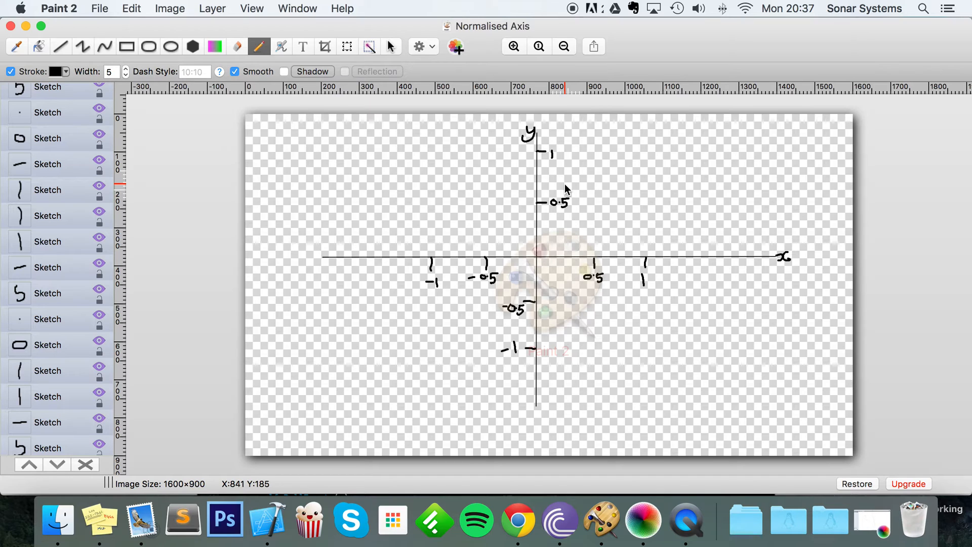
{"action": "mouse_move", "coordinate": [571, 235]}
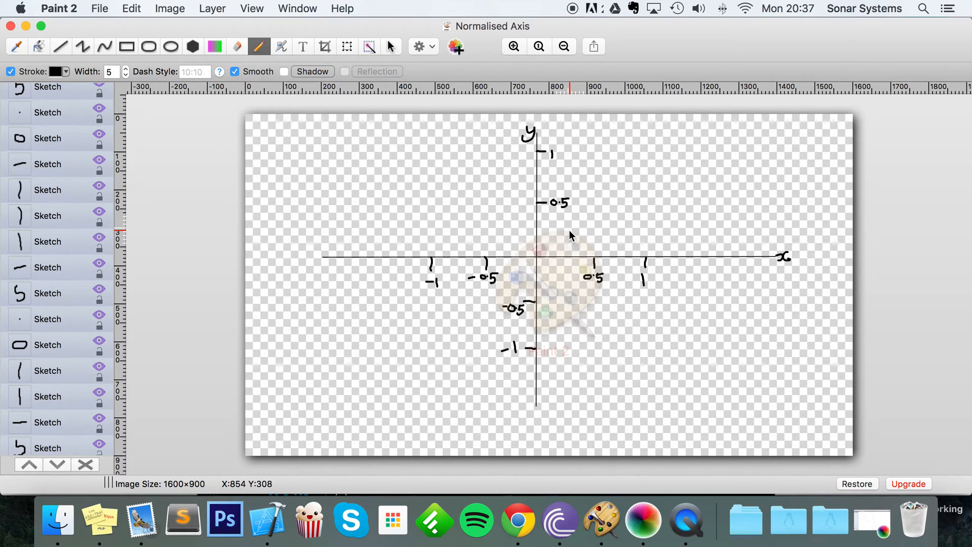
{"action": "mouse_move", "coordinate": [578, 430]}
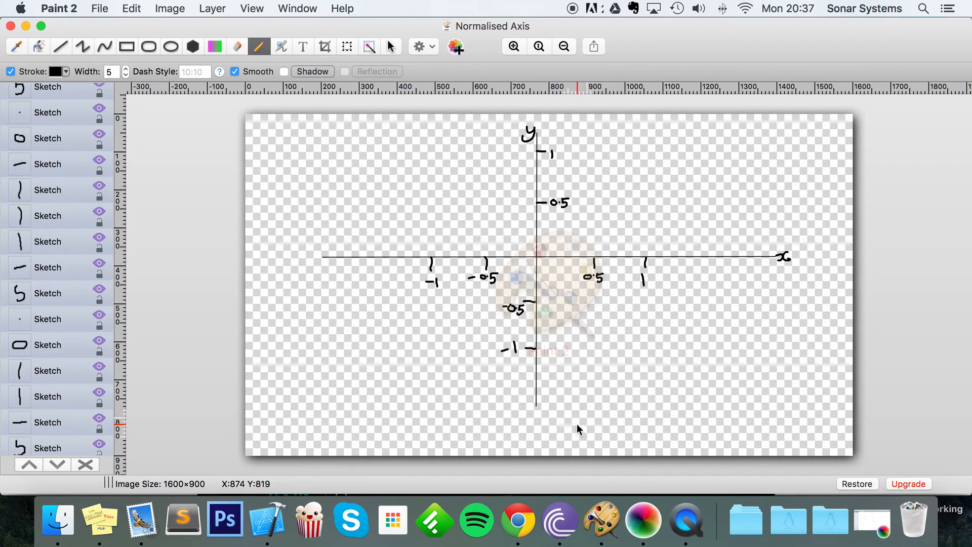
{"action": "mouse_move", "coordinate": [578, 430]}
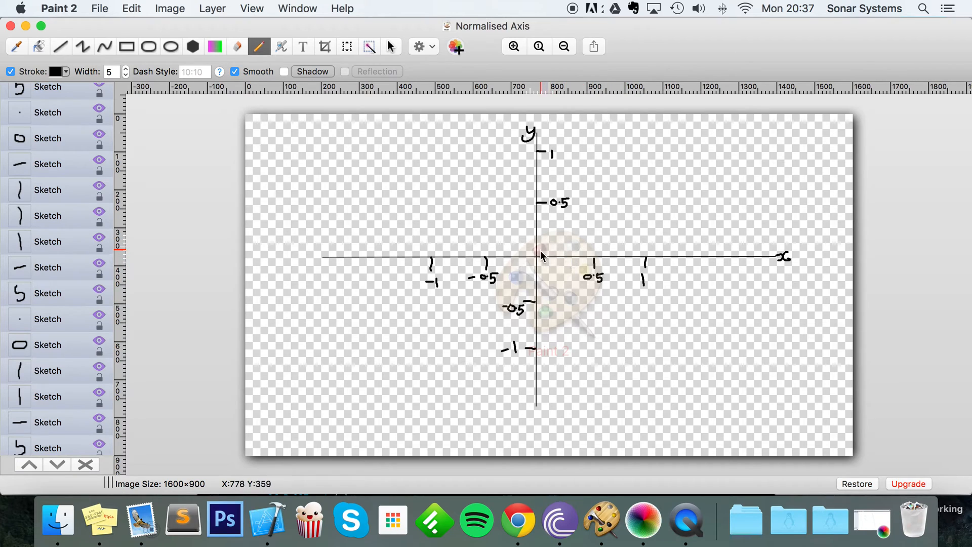
{"action": "mouse_move", "coordinate": [541, 274]}
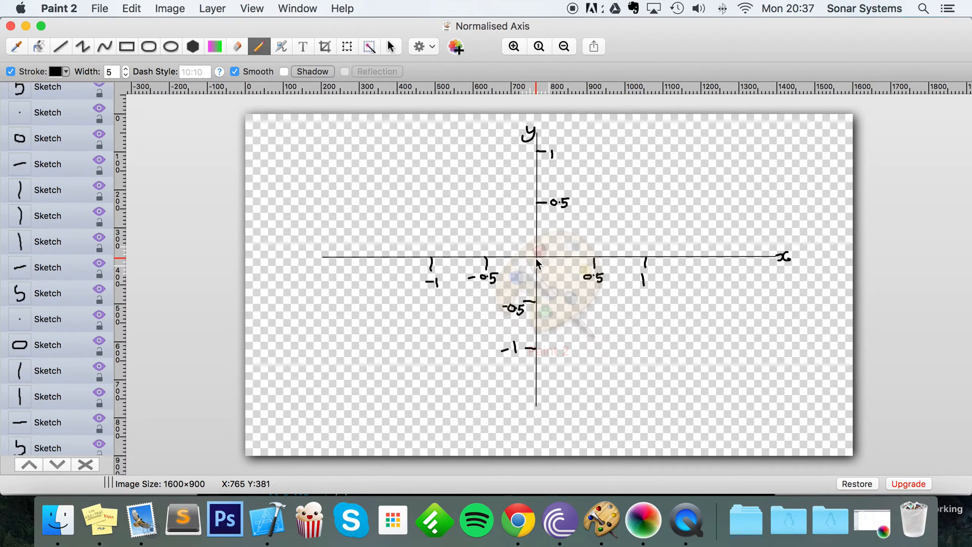
{"action": "mouse_move", "coordinate": [538, 208]}
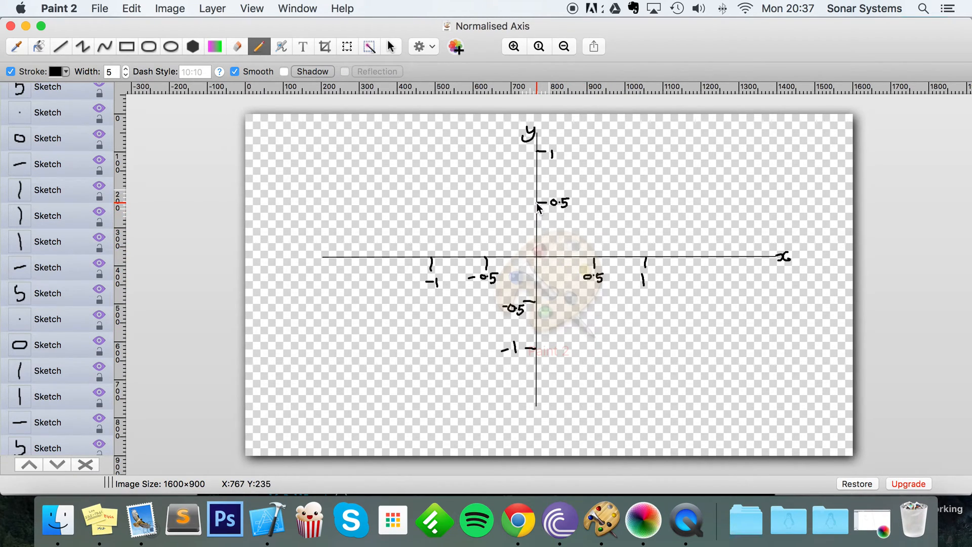
- With a red pencil, trace the y=0.5 tick and dot the point (-0.5, -0.5)
{"action": "left_click", "coordinate": [214, 46]}
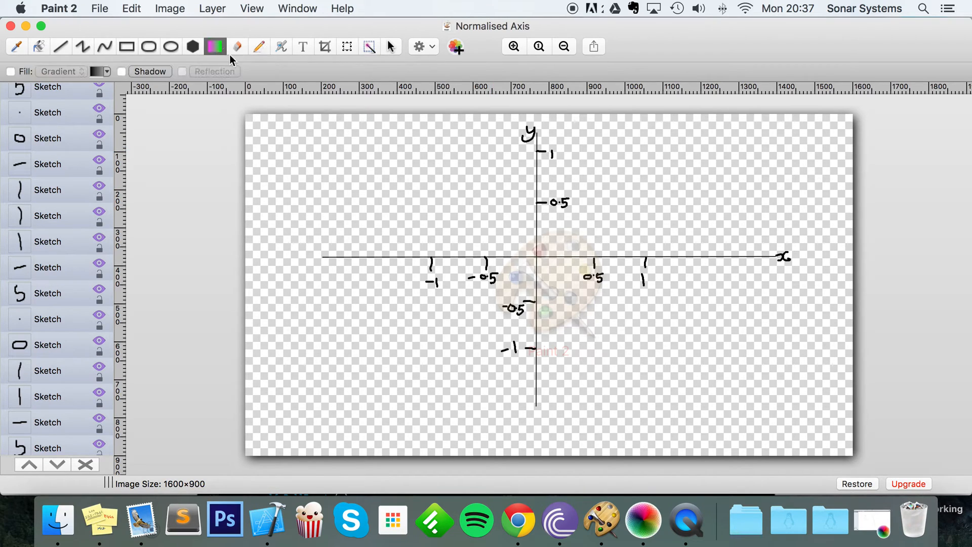
{"action": "mouse_move", "coordinate": [237, 49]}
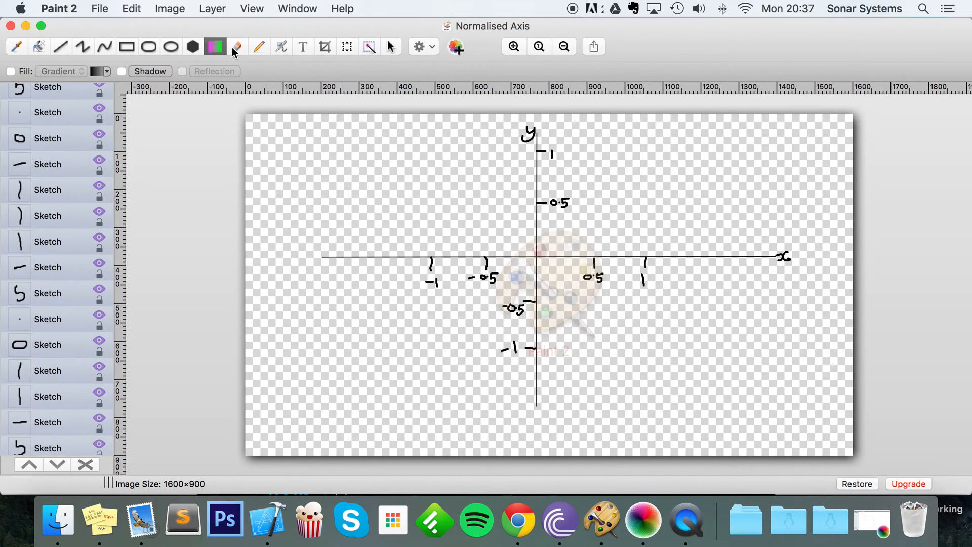
{"action": "left_click", "coordinate": [259, 47]}
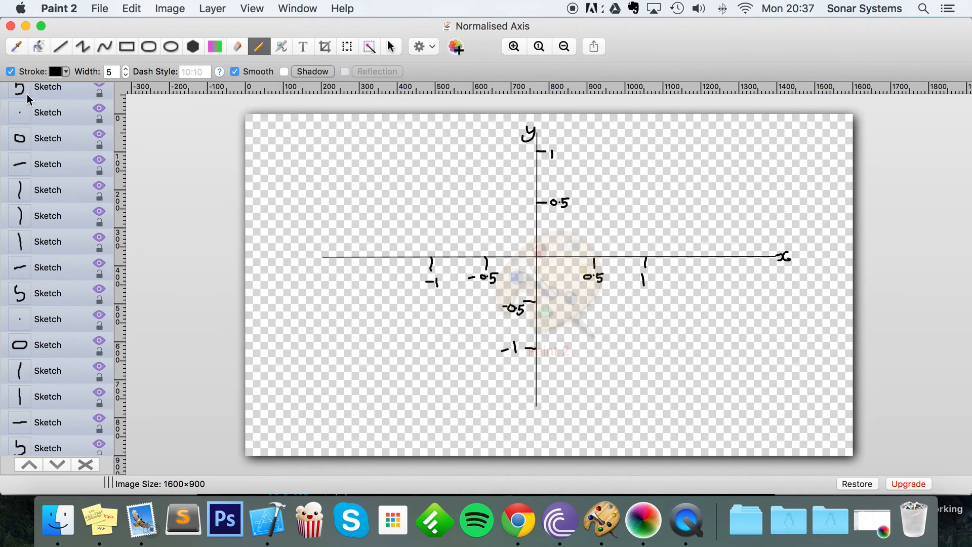
{"action": "left_click", "coordinate": [59, 71]}
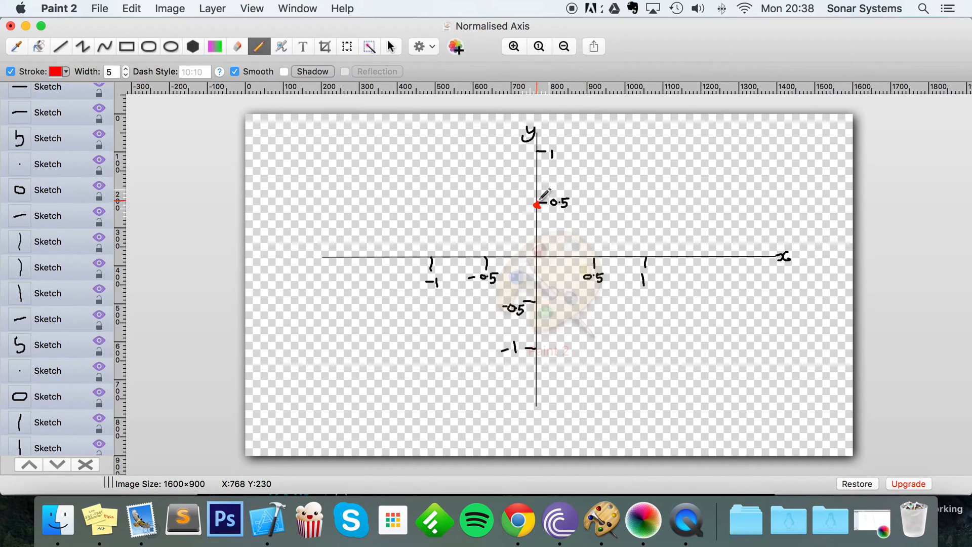
{"action": "left_click", "coordinate": [347, 47]}
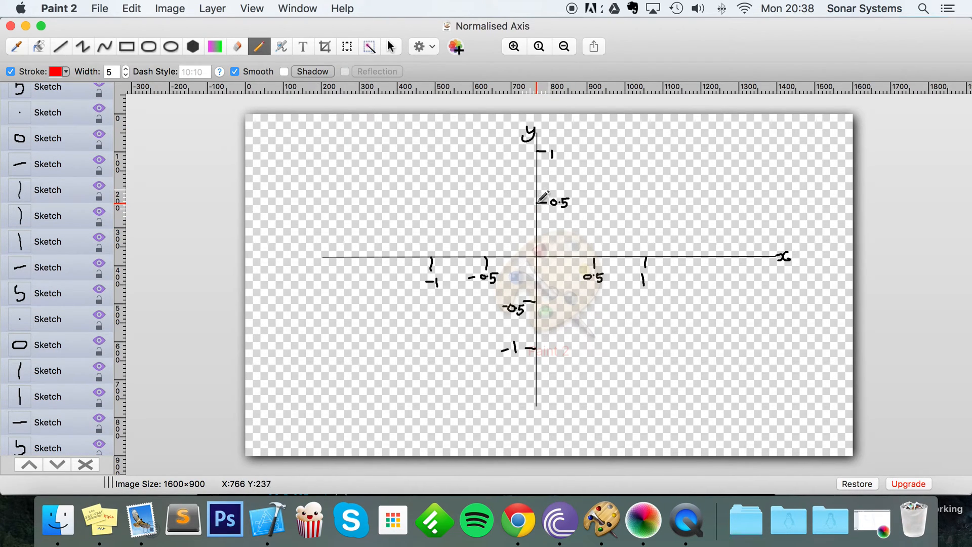
{"action": "key", "text": "cmd+z"}
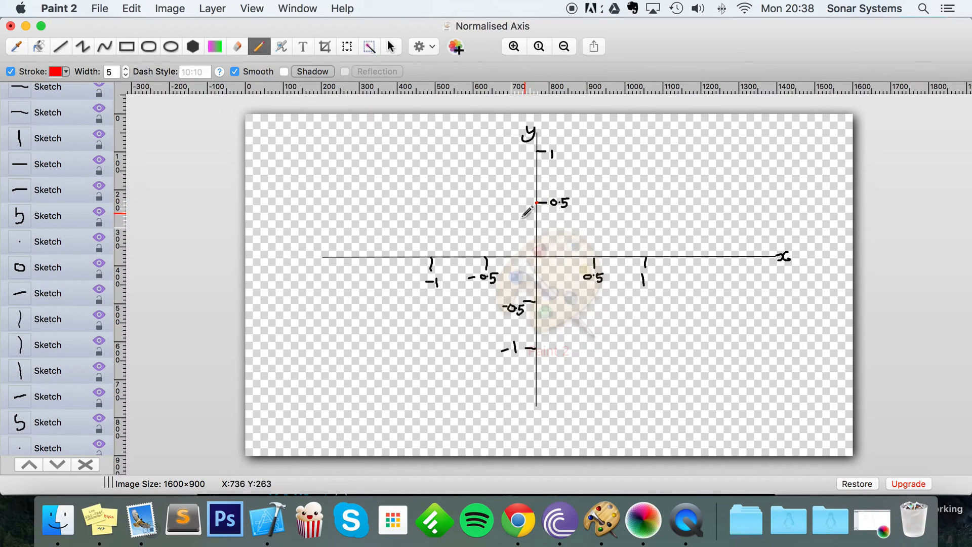
{"action": "mouse_move", "coordinate": [559, 202]}
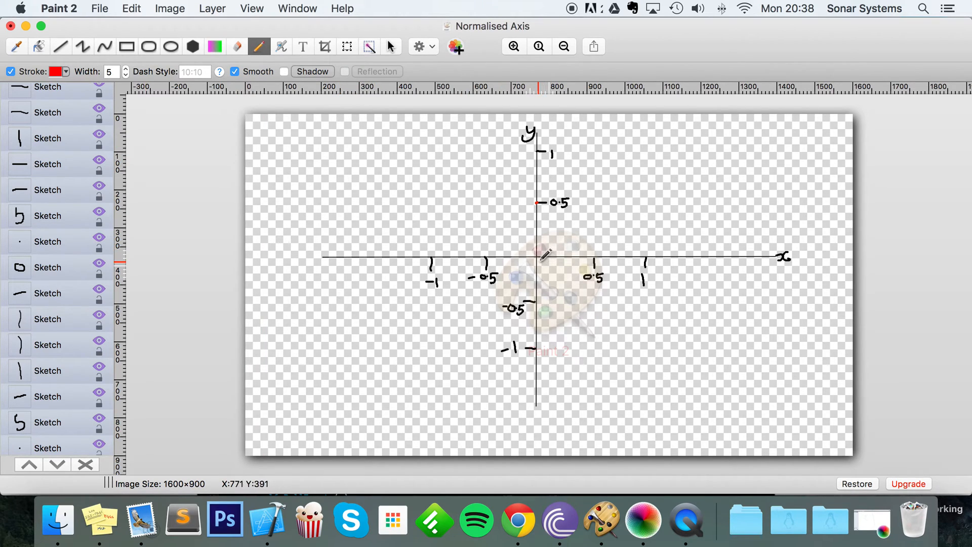
{"action": "mouse_move", "coordinate": [491, 262]}
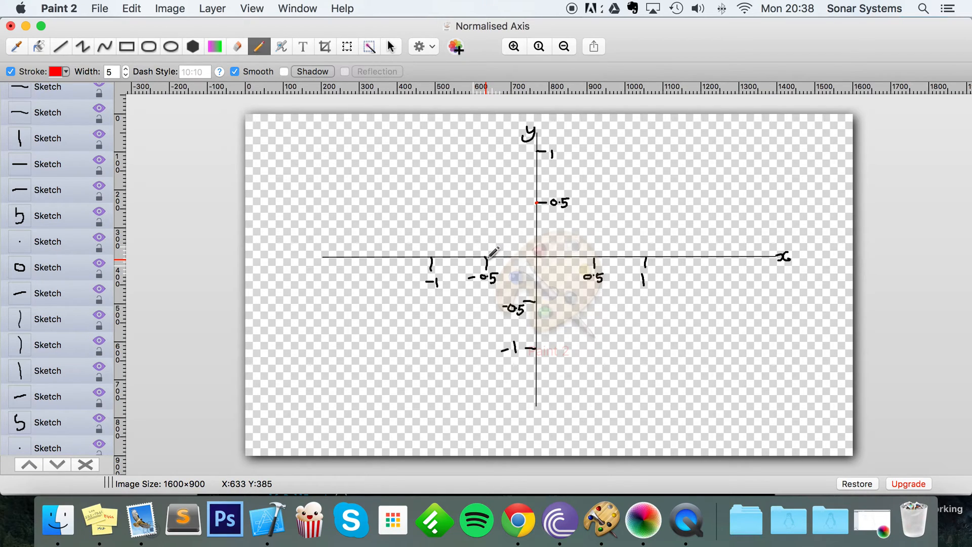
{"action": "mouse_move", "coordinate": [481, 309]}
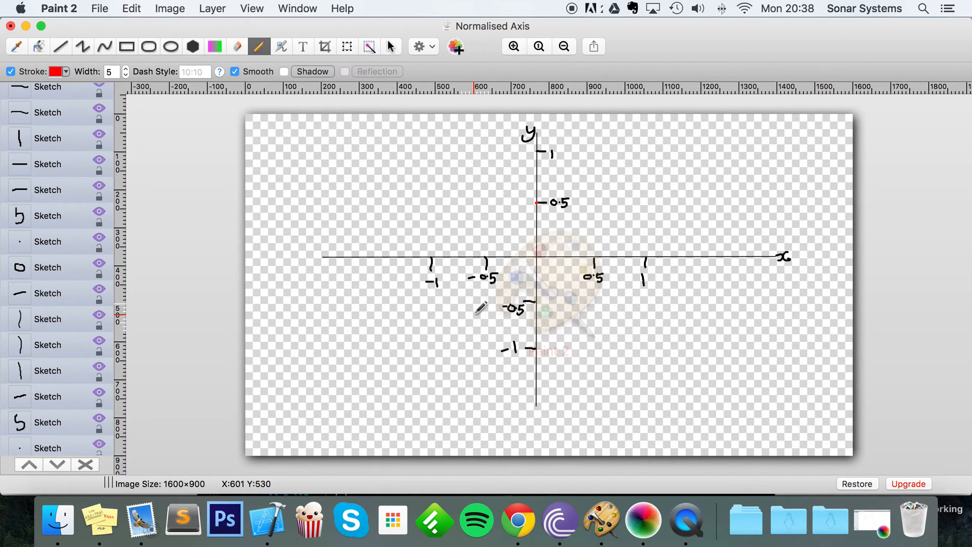
{"action": "left_click_drag", "start_coordinate": [483, 310], "coordinate": [483, 310]}
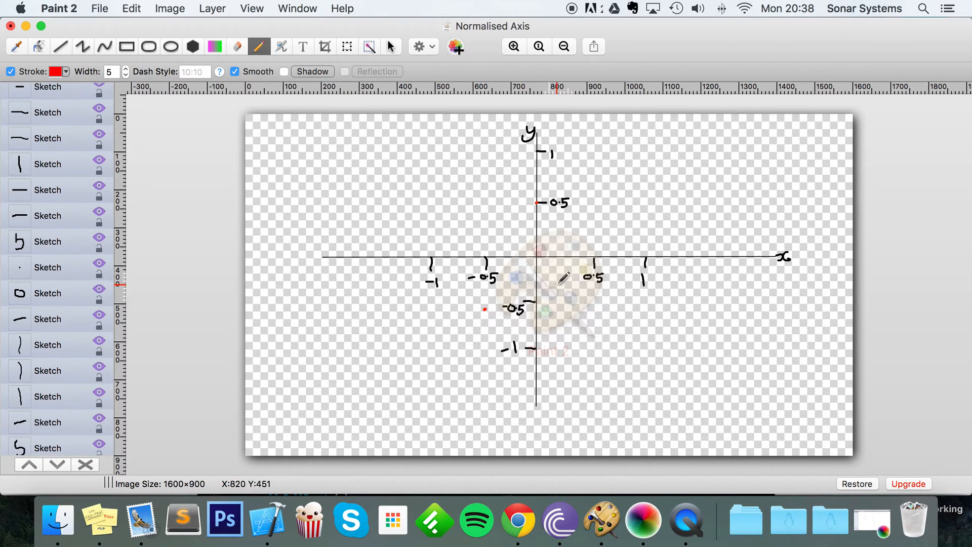
{"action": "mouse_move", "coordinate": [559, 263]}
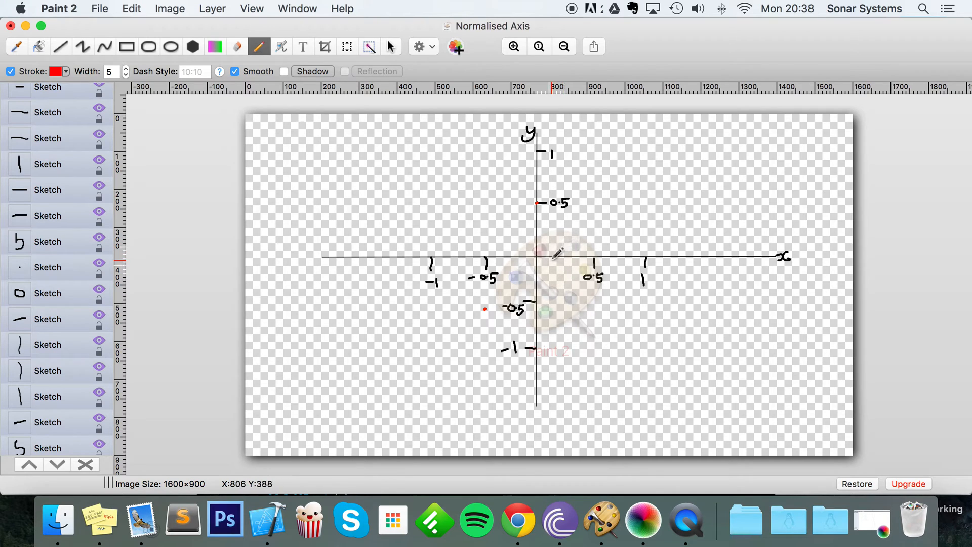
{"action": "mouse_move", "coordinate": [596, 306]}
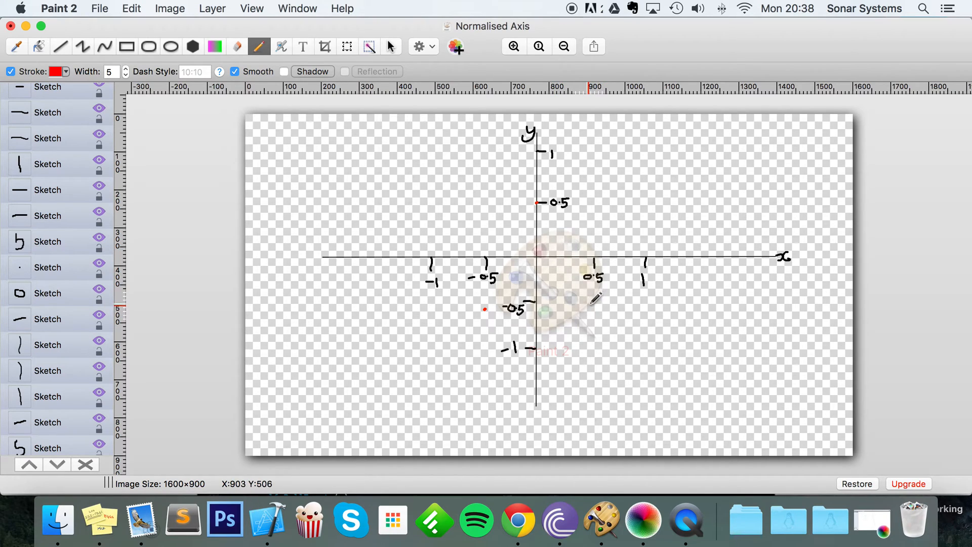
{"action": "mouse_move", "coordinate": [592, 297]}
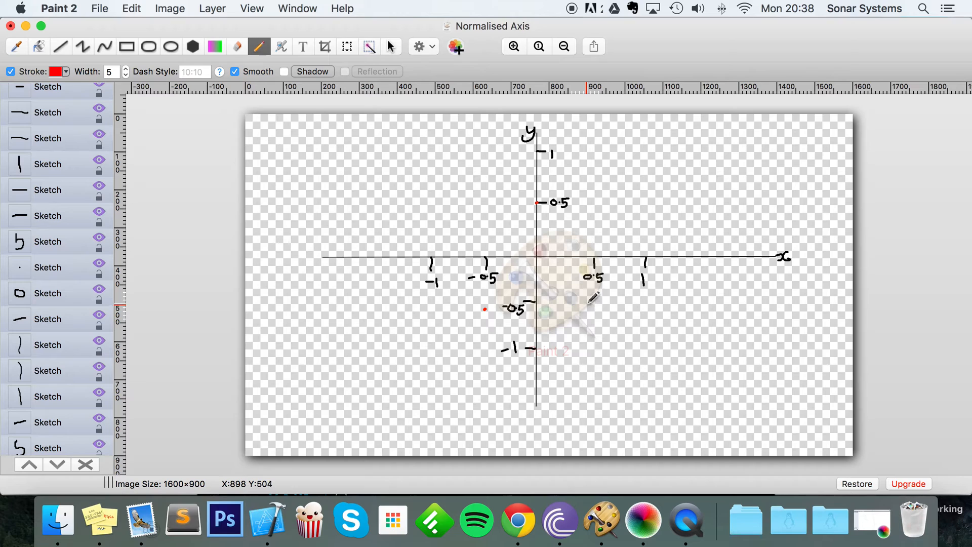
{"action": "mouse_move", "coordinate": [597, 303]}
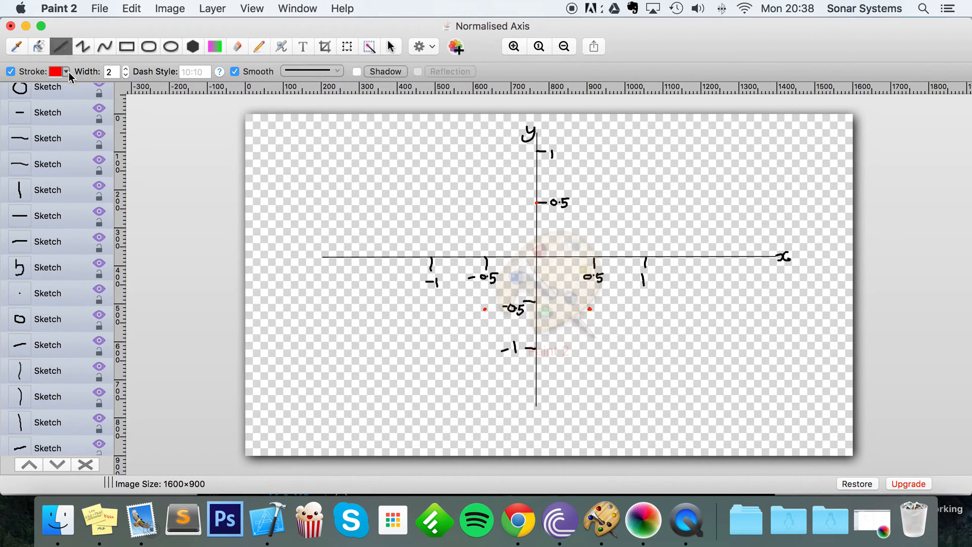
- Draw blue lines from the top vertex to (0.5, -0.5) and along the base
{"action": "left_click", "coordinate": [63, 71]}
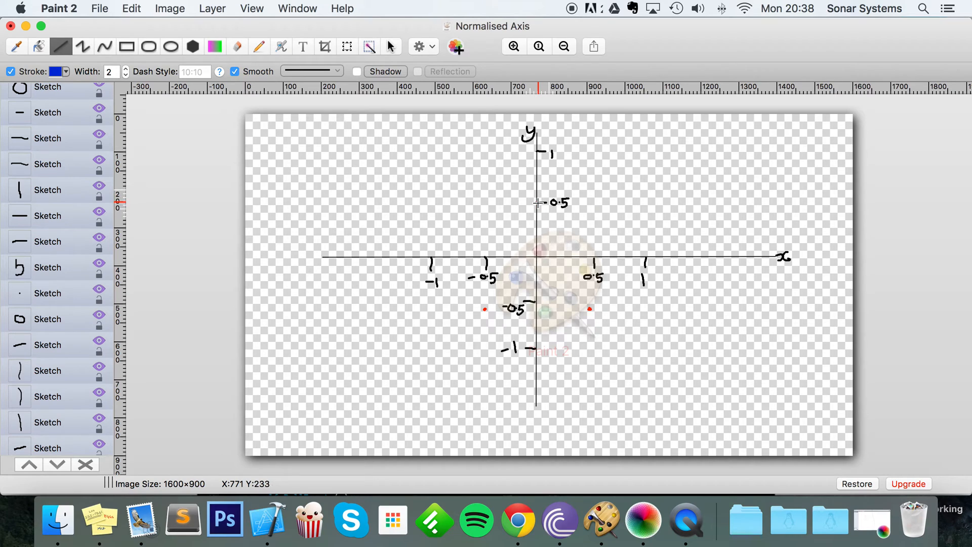
{"action": "left_click_drag", "start_coordinate": [537, 202], "coordinate": [589, 308]}
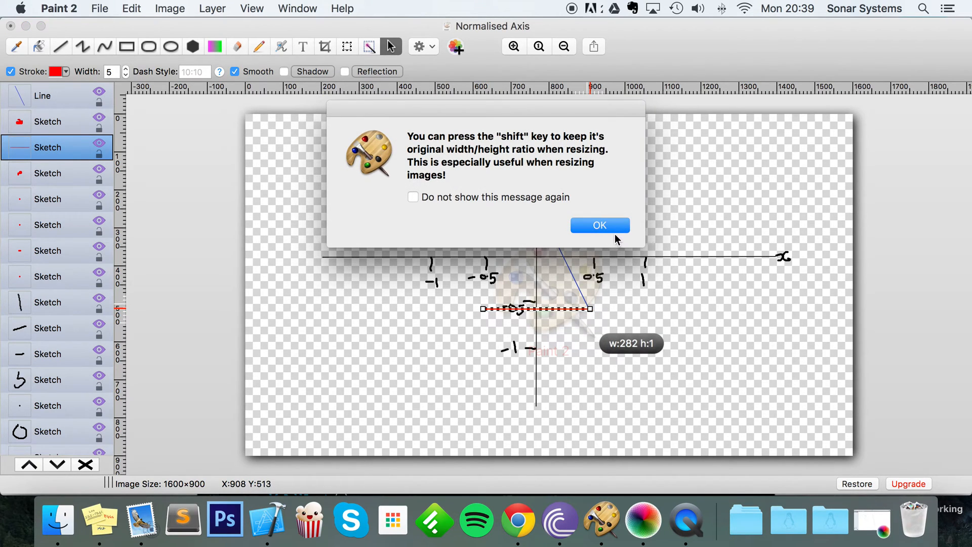
{"action": "left_click", "coordinate": [600, 225]}
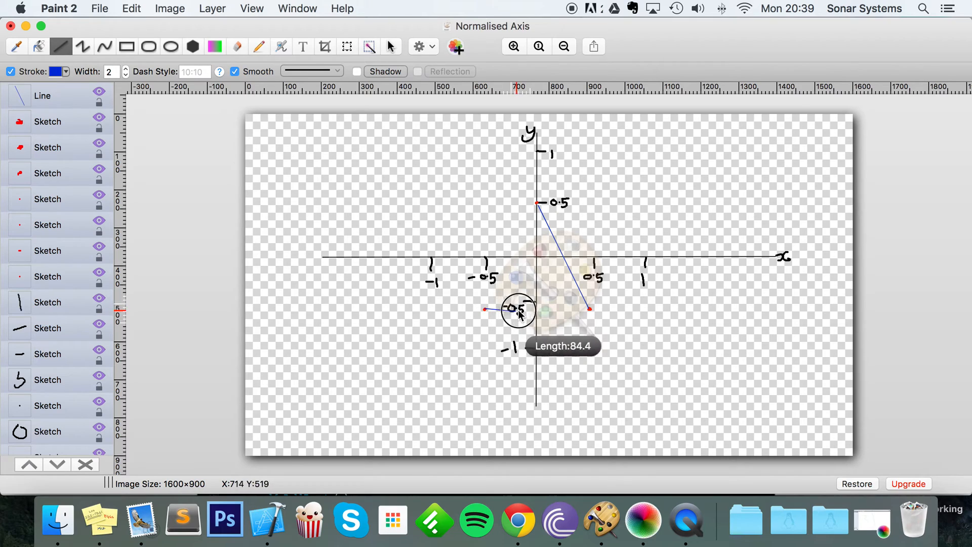
{"action": "left_click_drag", "start_coordinate": [520, 312], "coordinate": [588, 310]}
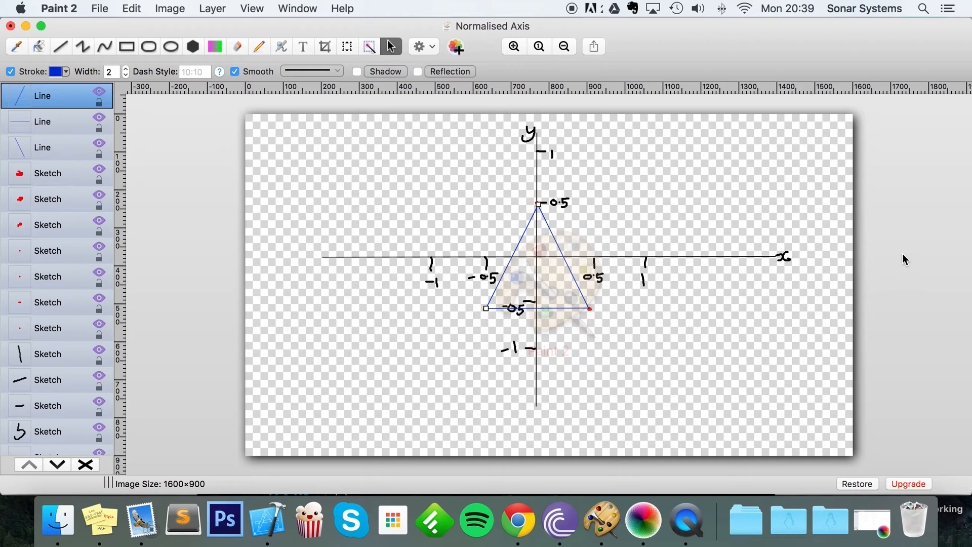
{"action": "mouse_move", "coordinate": [557, 345]}
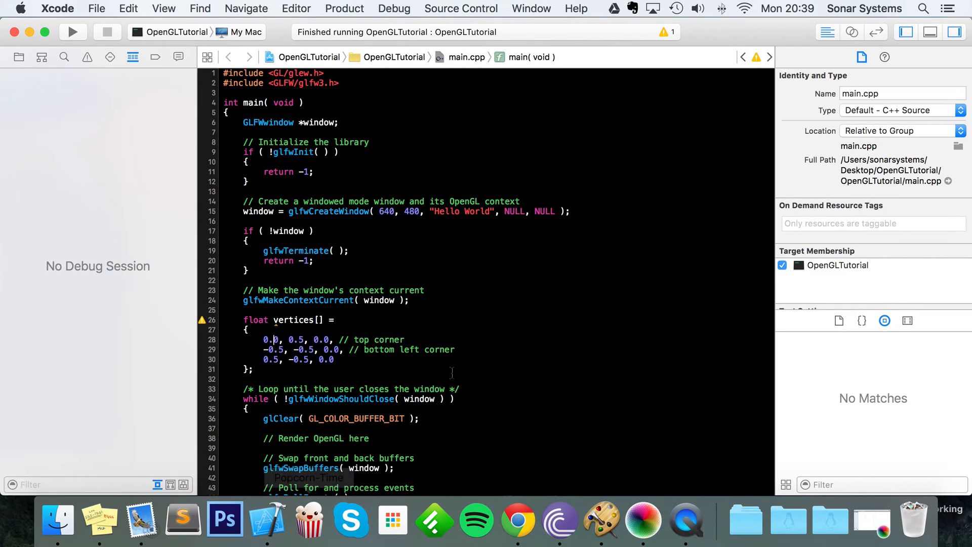
- Begin a glEnableClientState call on the line after '// Render OpenGL here'
{"action": "scroll", "scroll_direction": "down", "scroll_amount": 3}
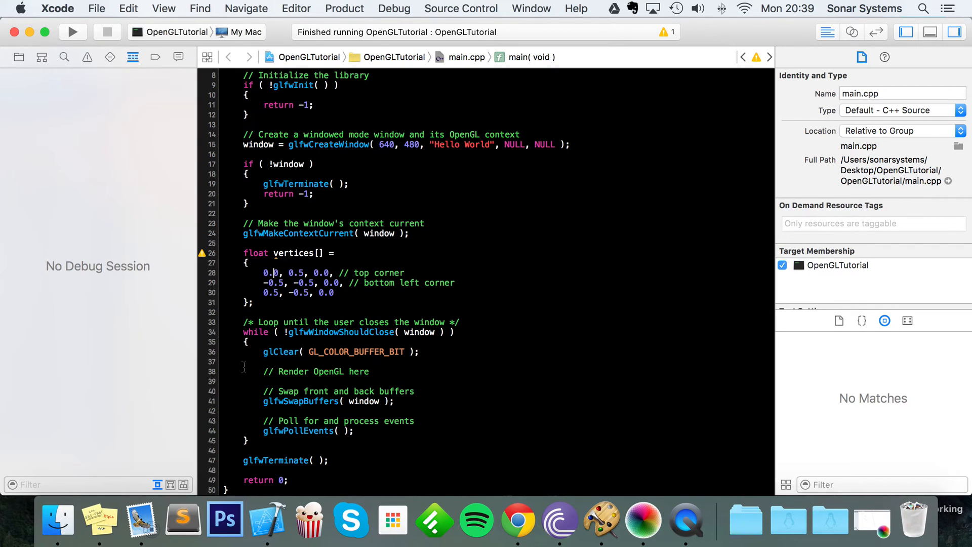
{"action": "double_click", "coordinate": [316, 371]}
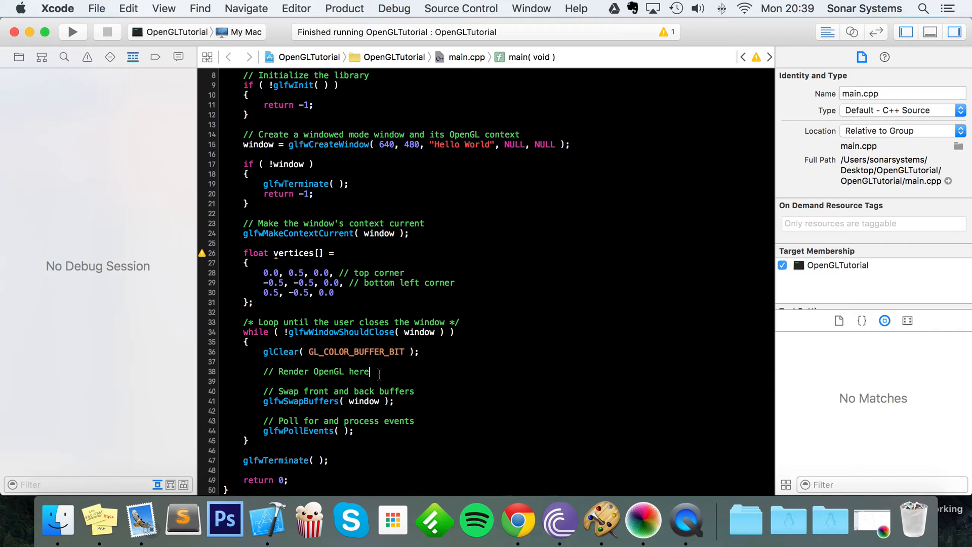
{"action": "type", "text": "g"}
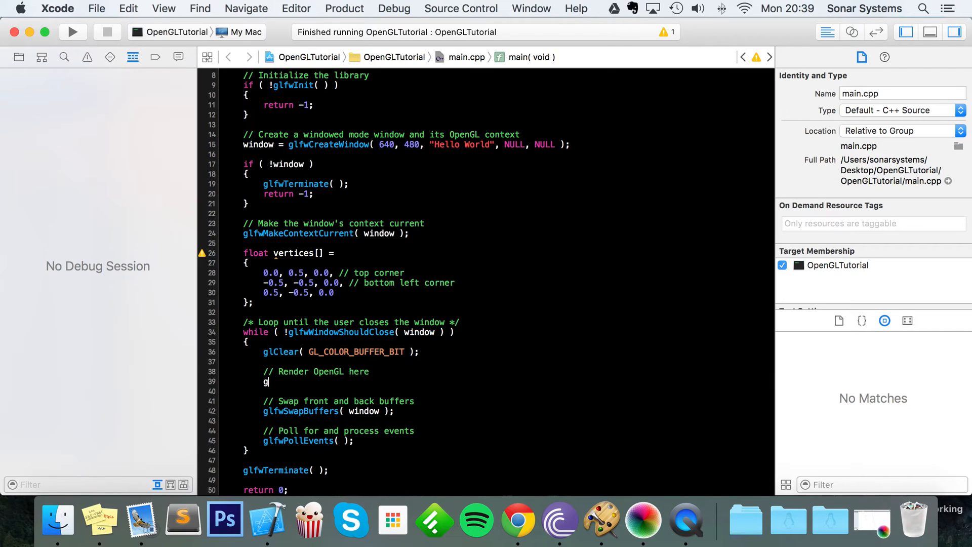
{"action": "type", "text": "/"}
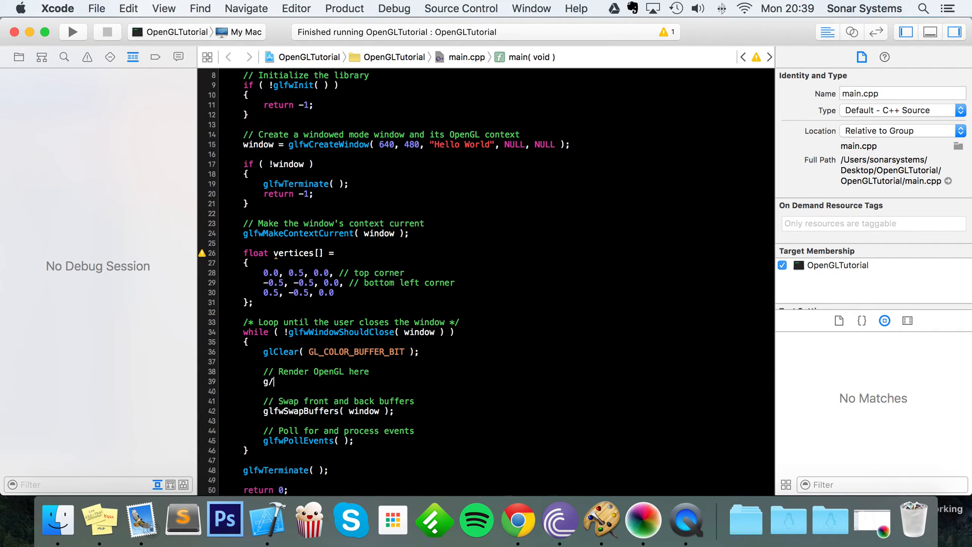
{"action": "type", "text": "lEnableClientState( GL_VERTEX_ARRAY );"}
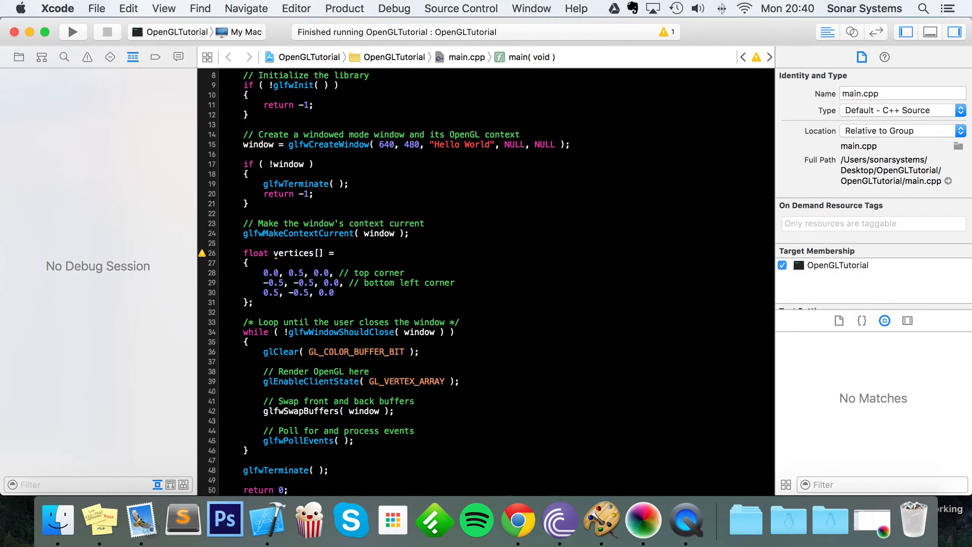
{"action": "left_click", "coordinate": [459, 381]}
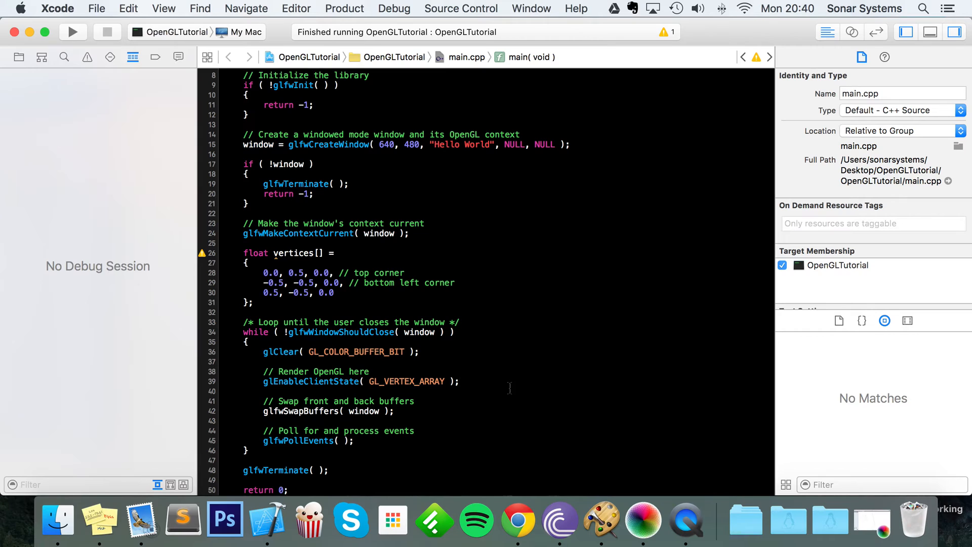
- Complete glEnableClientState( GL_VERTEX_ARRAY ) and add glVertexPointer( 3, GL_FLOAT, 0, vertices )
{"action": "type", "text": "GL_VERTEX_ARRAY"}
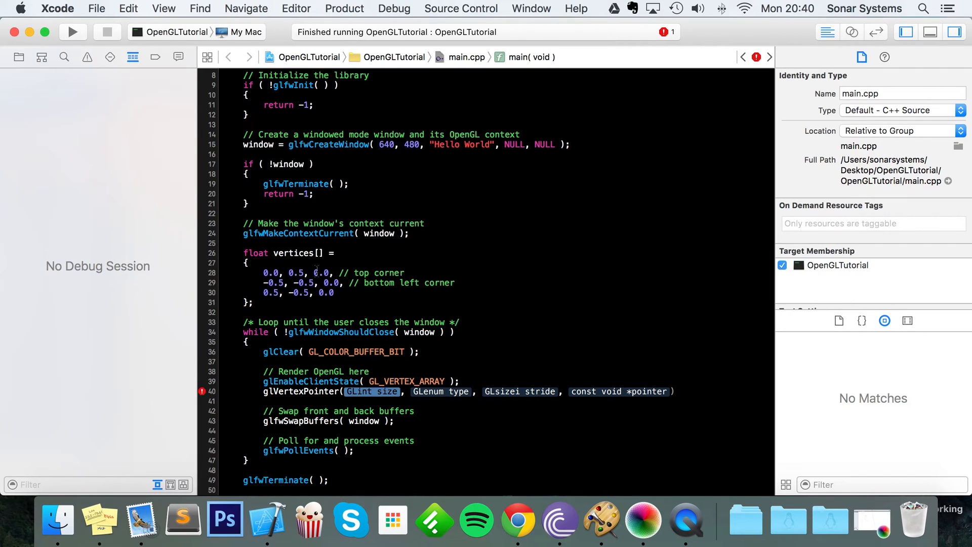
{"action": "type", "text": "3"}
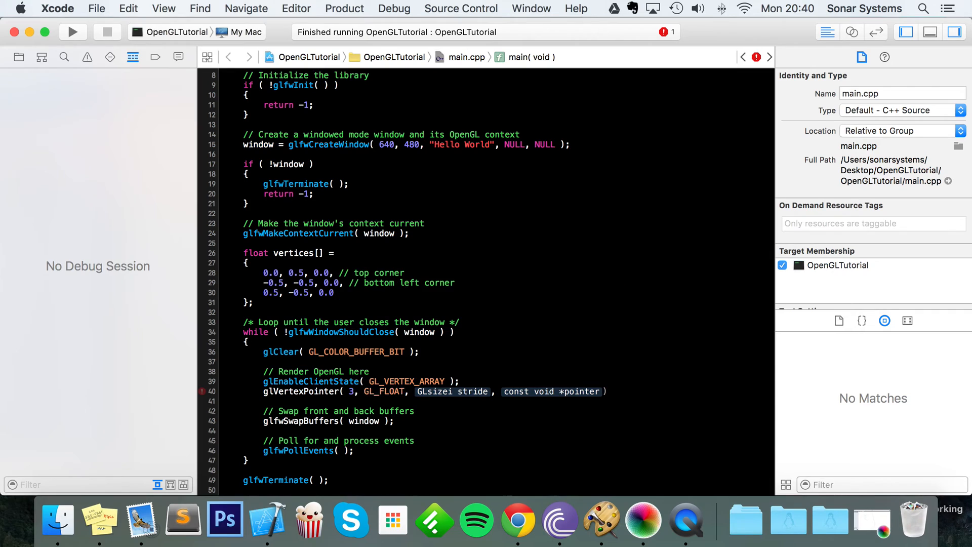
{"action": "double_click", "coordinate": [452, 391]}
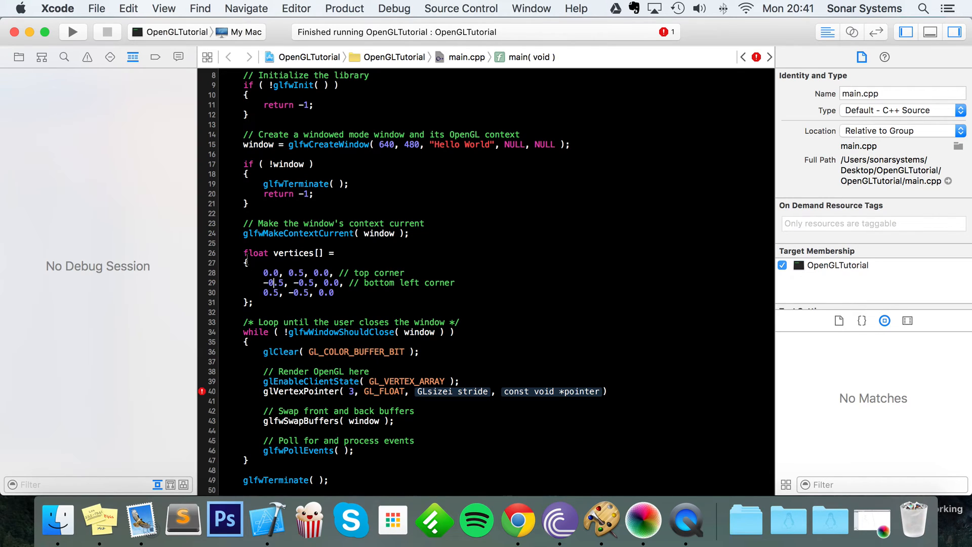
{"action": "left_click_drag", "start_coordinate": [245, 253], "coordinate": [254, 302]}
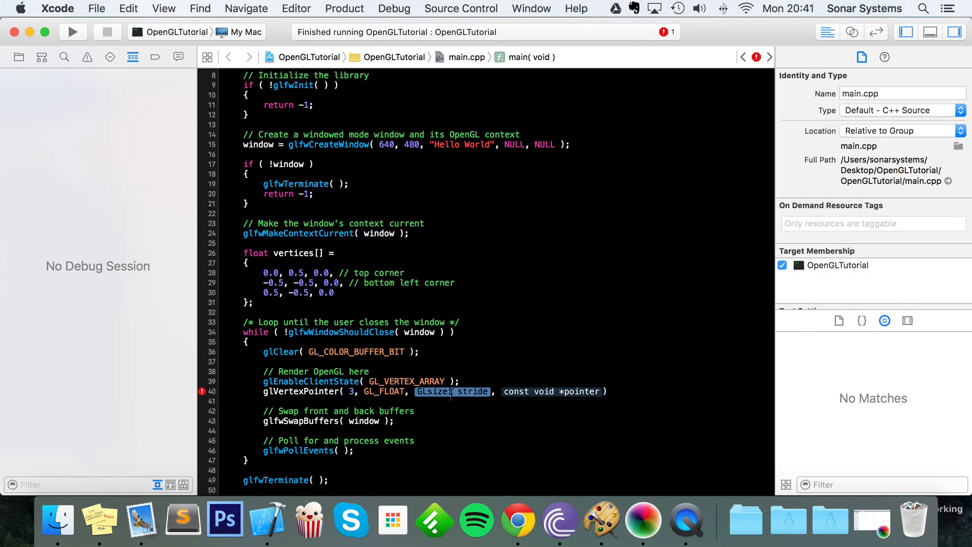
{"action": "type", "text": "0"}
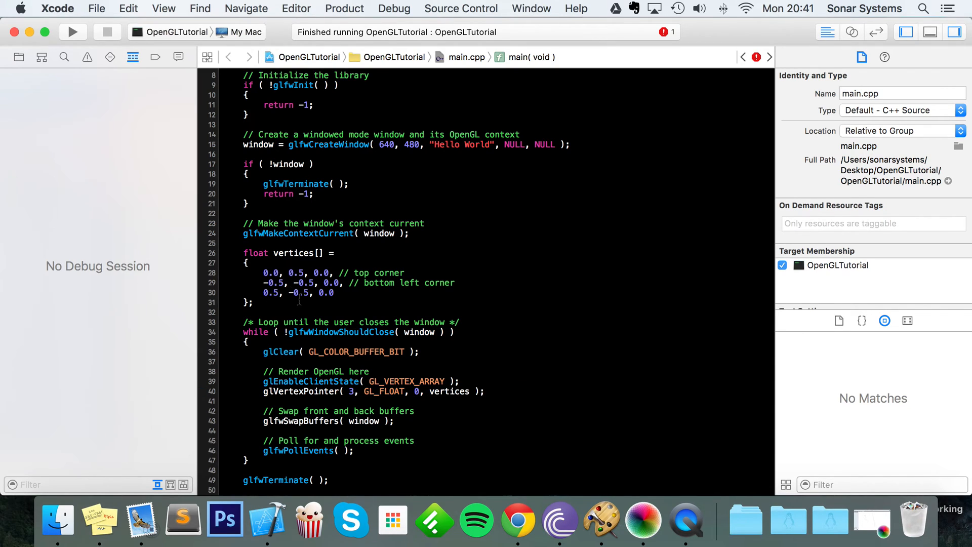
- Label the third vertex line with the comment // bottom right corner
{"action": "type", "text": "//"}
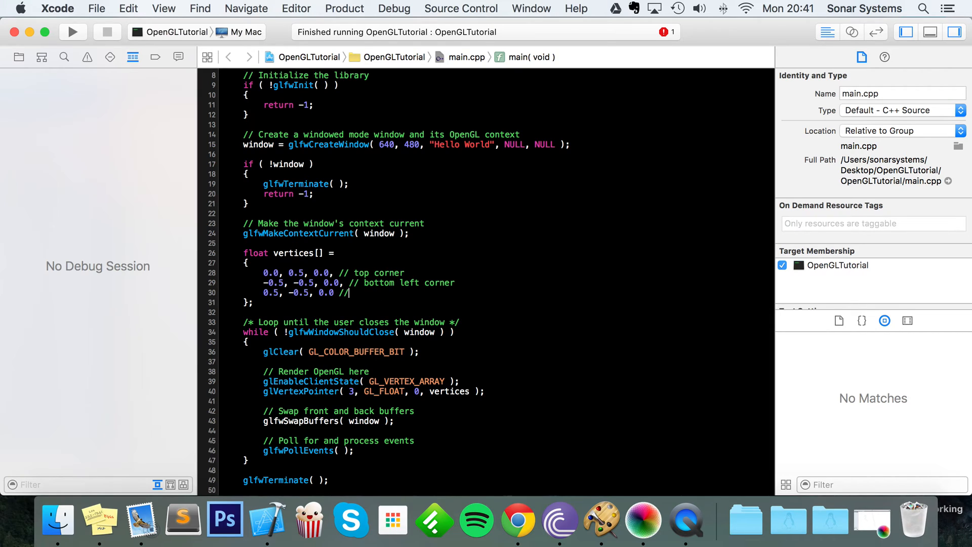
{"action": "type", "text": "bottom r"}
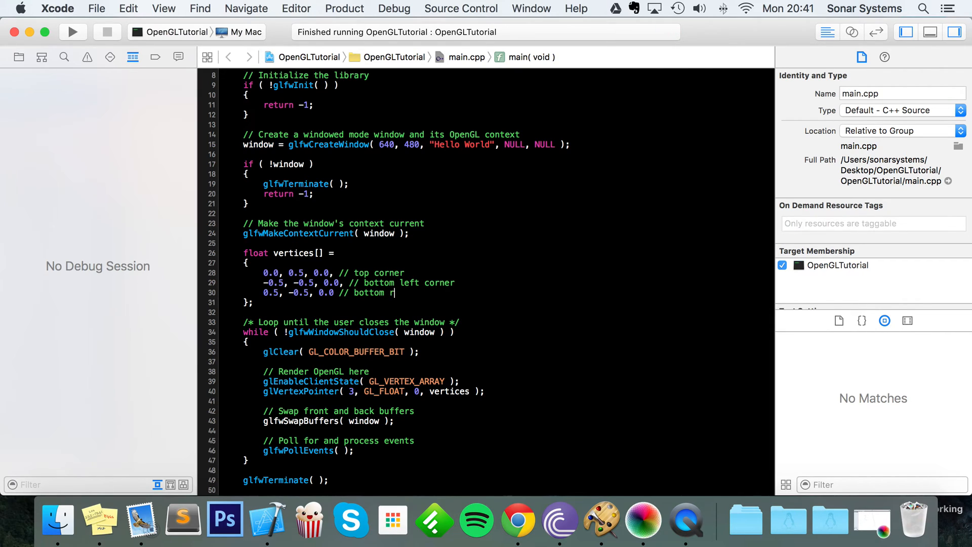
{"action": "type", "text": "ight corner"}
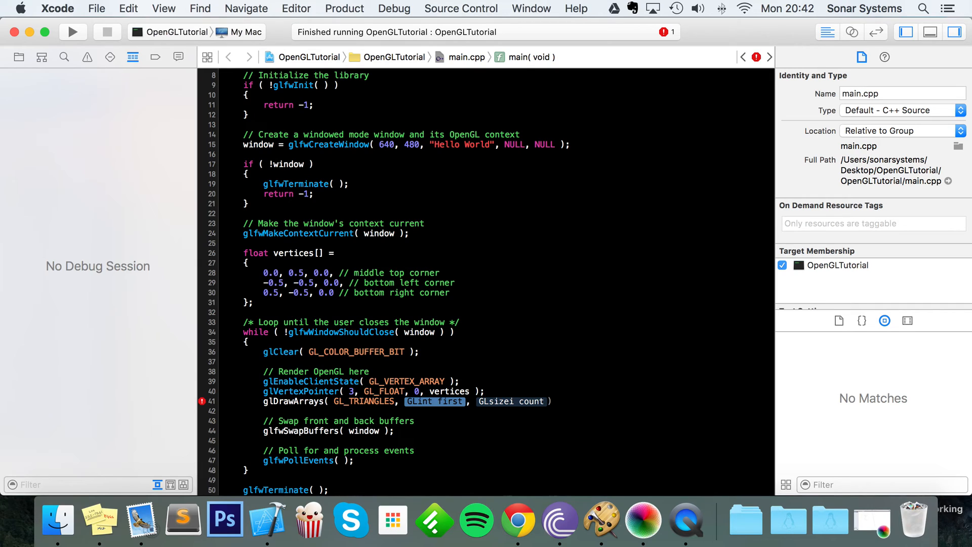
- Add glDrawArrays( GL_TRIANGLES, 0, 3 ) and relabel the first vertex as middle top corner
{"action": "type", "text": "0"}
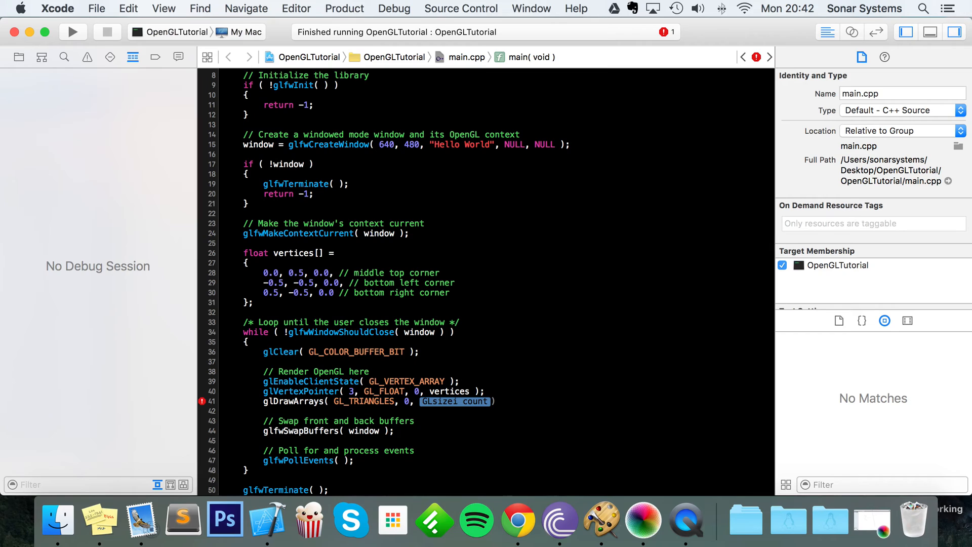
{"action": "mouse_move", "coordinate": [346, 312]}
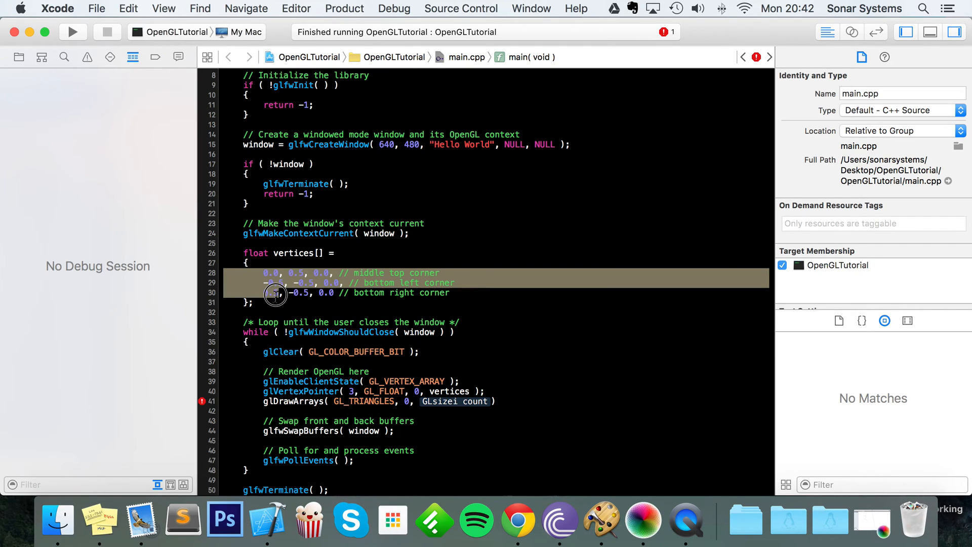
{"action": "type", "text": "3"}
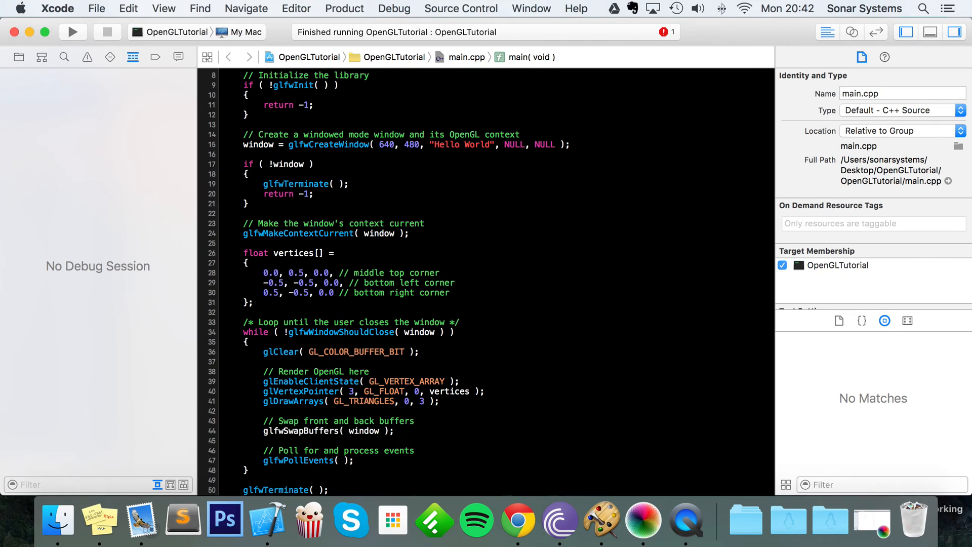
{"action": "double_click", "coordinate": [368, 293]}
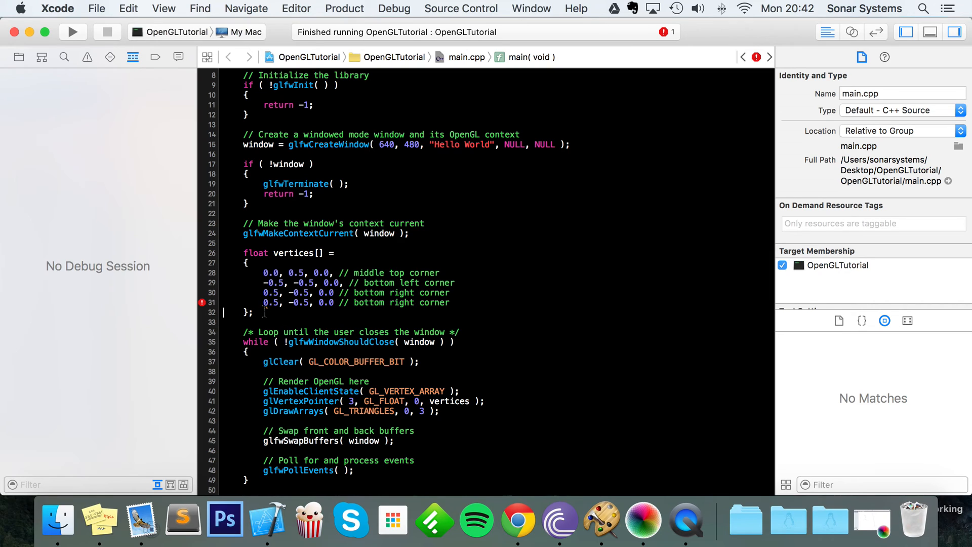
{"action": "mouse_move", "coordinate": [424, 418]}
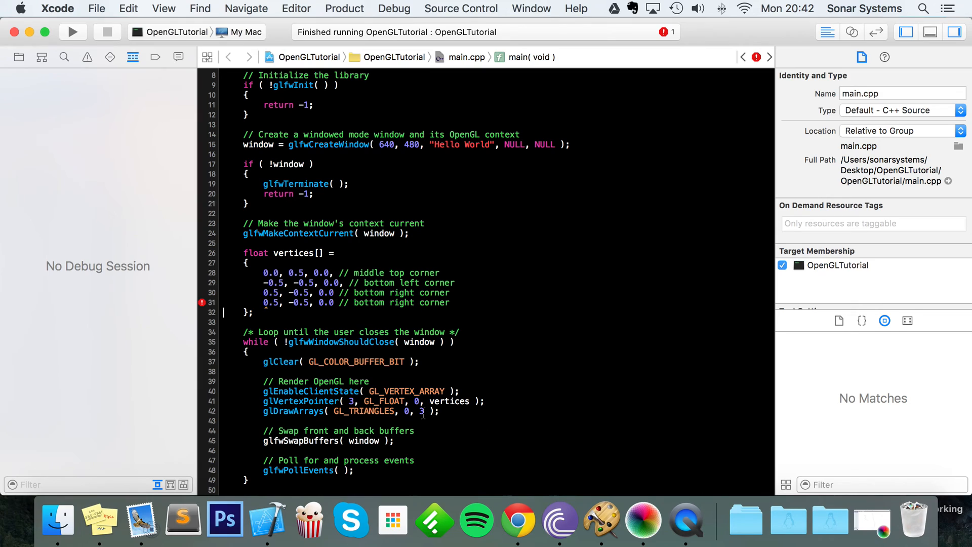
{"action": "type", "text": "4"}
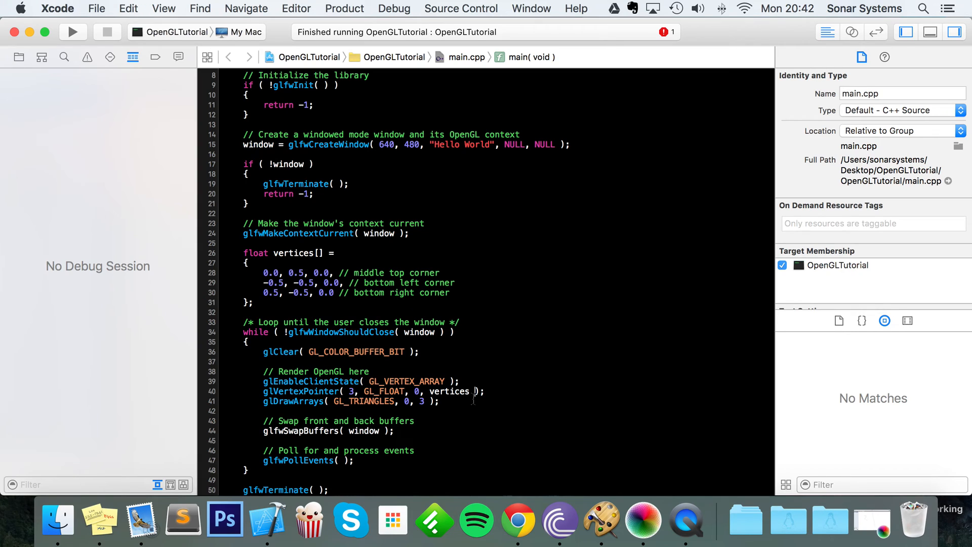
{"action": "left_click", "coordinate": [443, 401]}
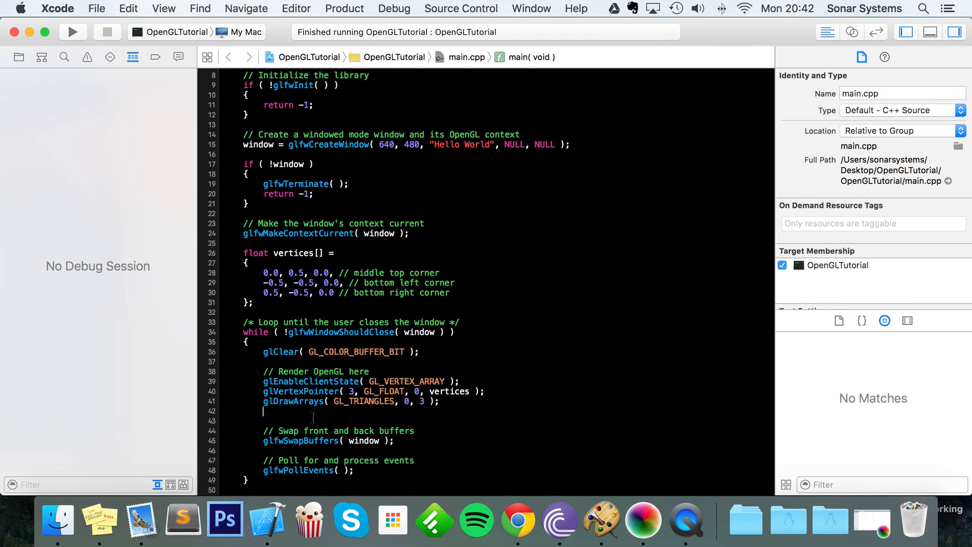
- Add glDisableClientState( GL_VERTEX_ARRAY ) after the draw call and run the project
{"action": "type", "text": "glDisable("}
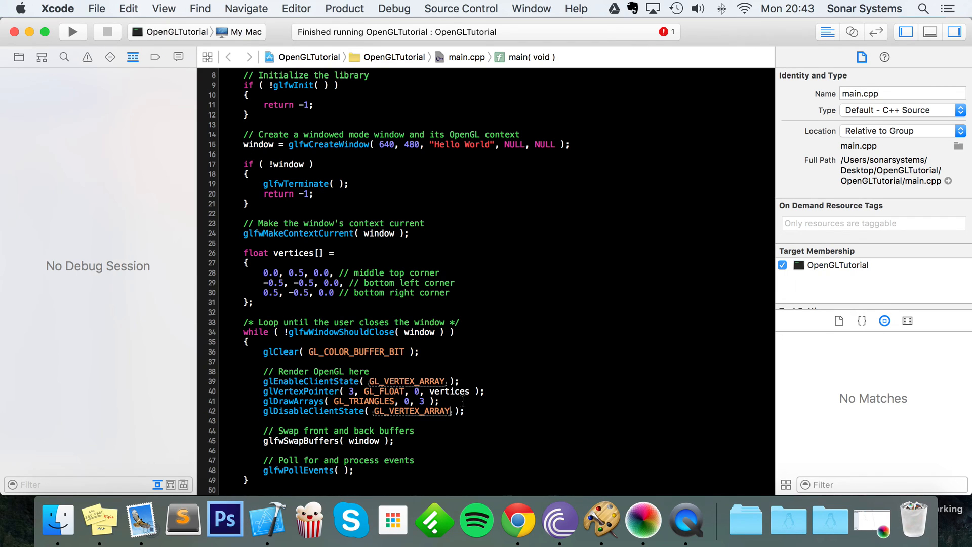
{"action": "left_click", "coordinate": [75, 31]}
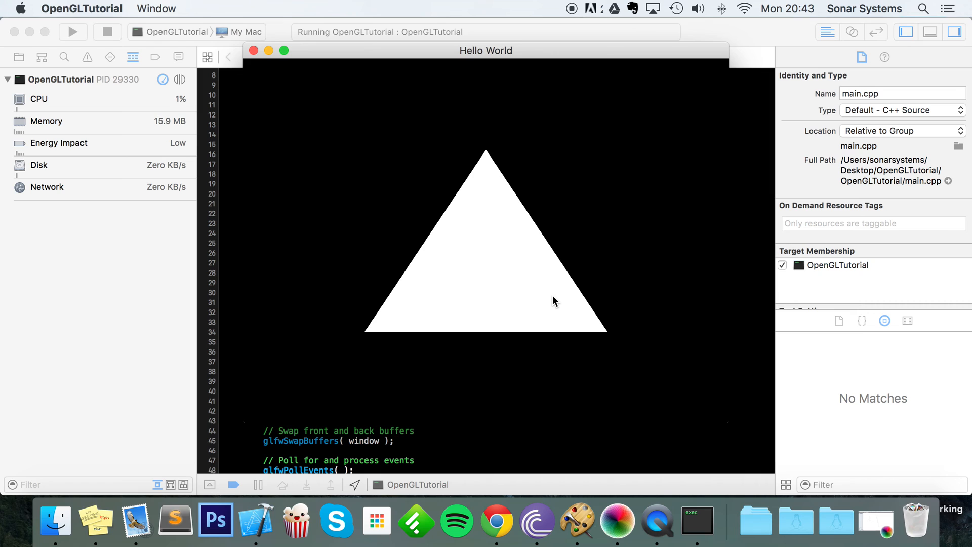
{"action": "mouse_move", "coordinate": [571, 336]}
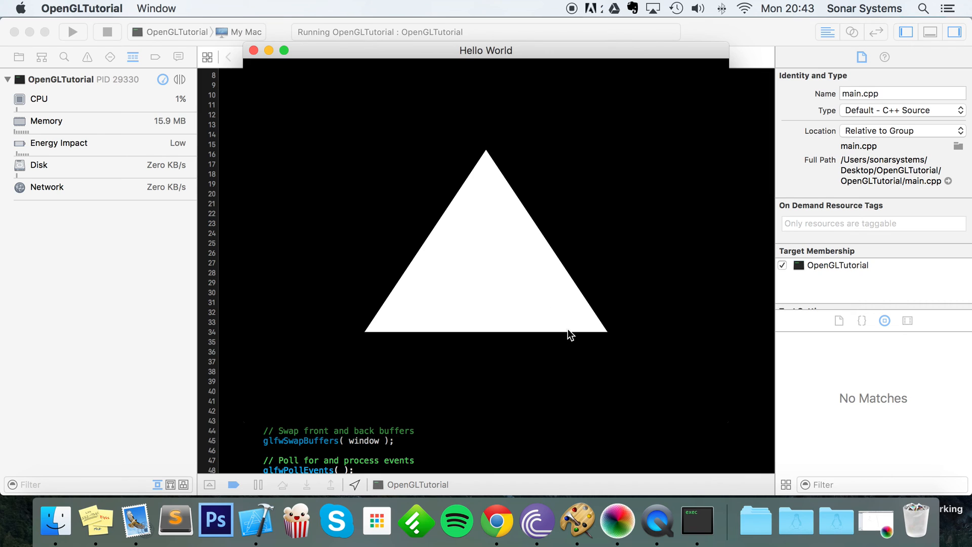